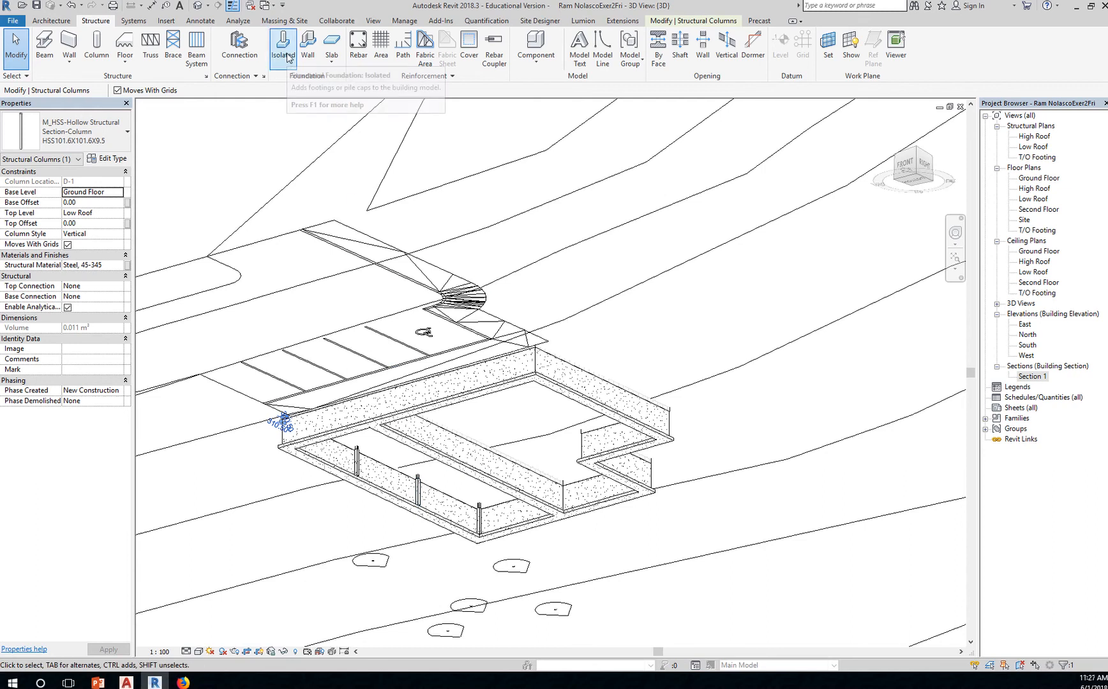
pyautogui.moveTo(282, 50)
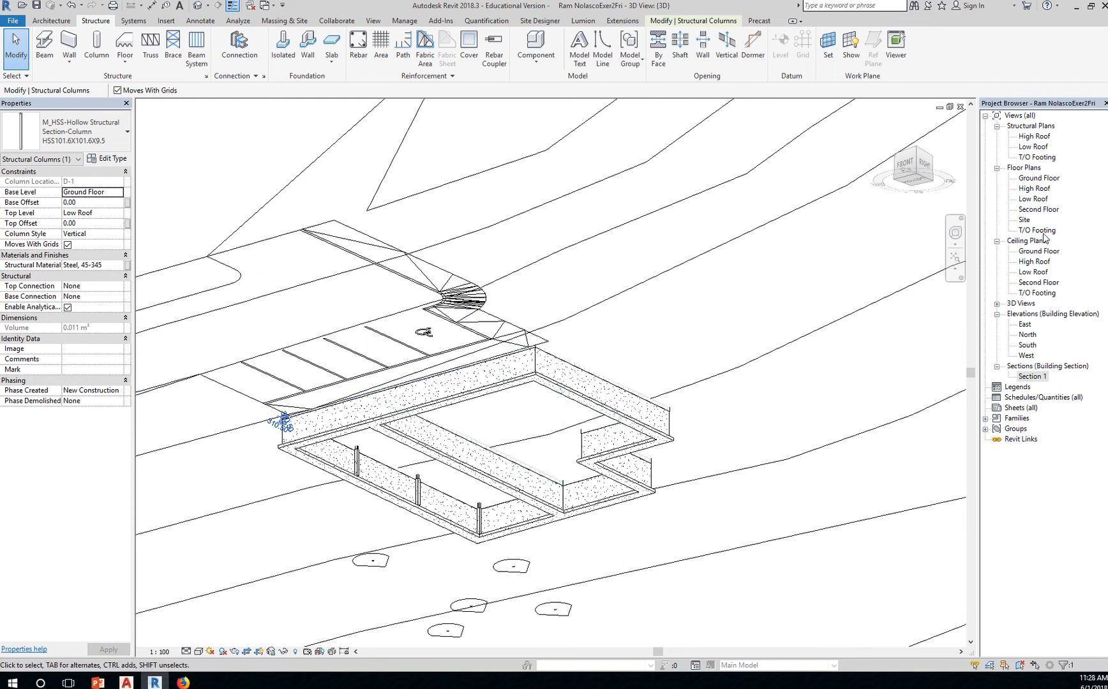
# Step: Open the T/O Footing plan and start the Foundation: Isolated tool from the Structure tab
pyautogui.doubleClick(1038, 230)
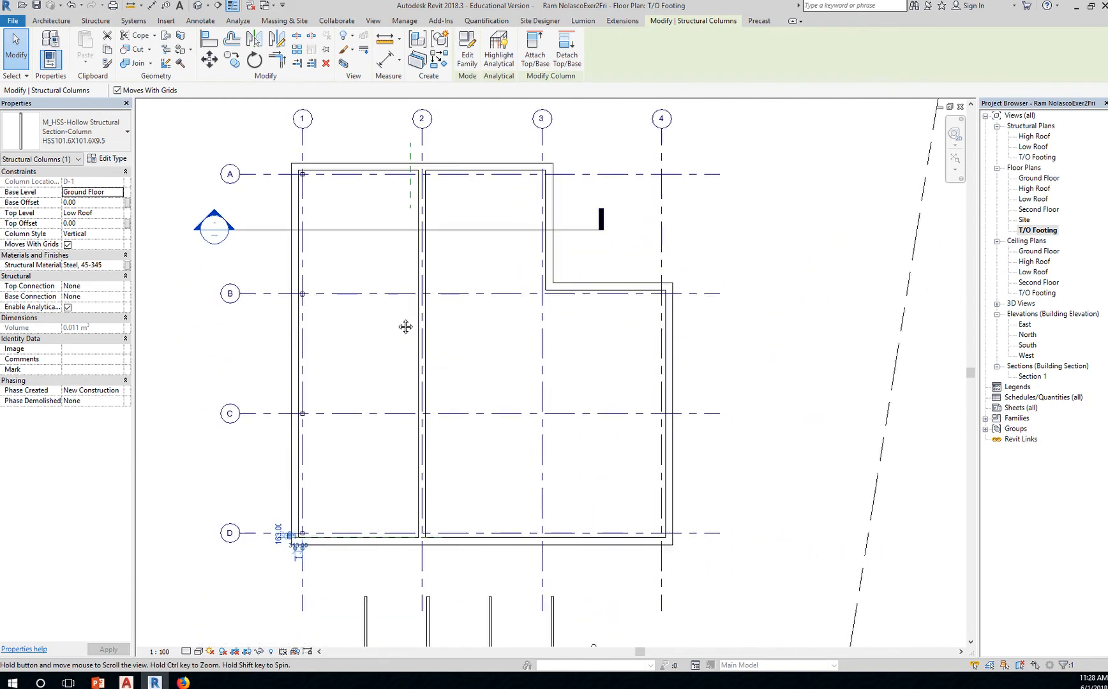
pyautogui.click(96, 21)
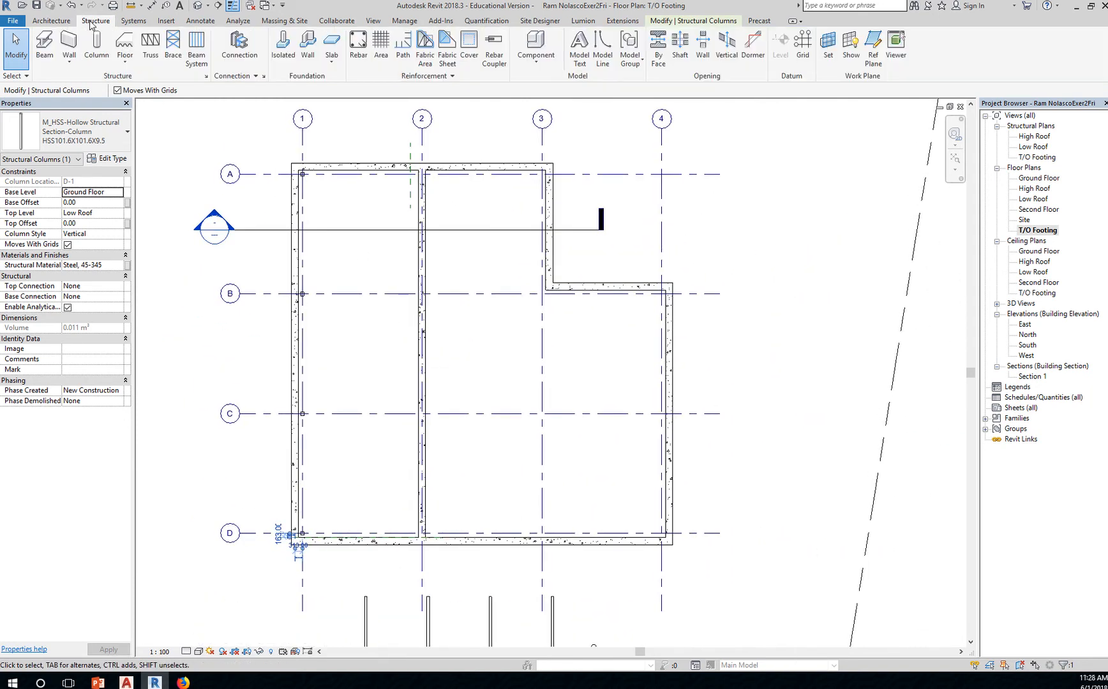
pyautogui.moveTo(283, 46)
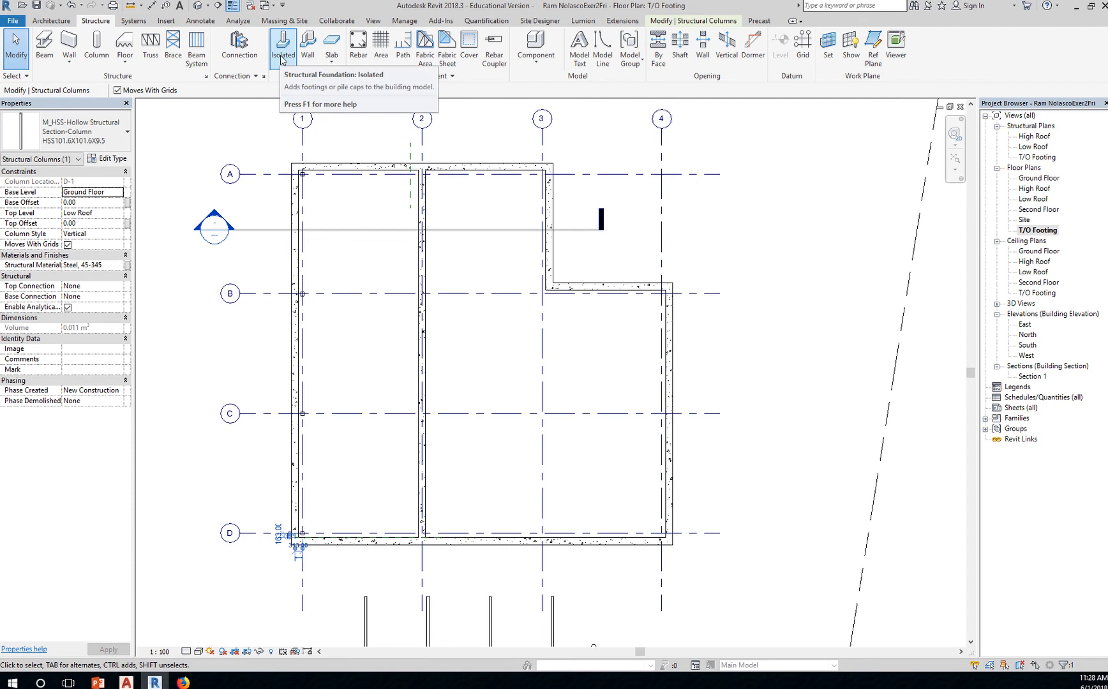
pyautogui.click(283, 45)
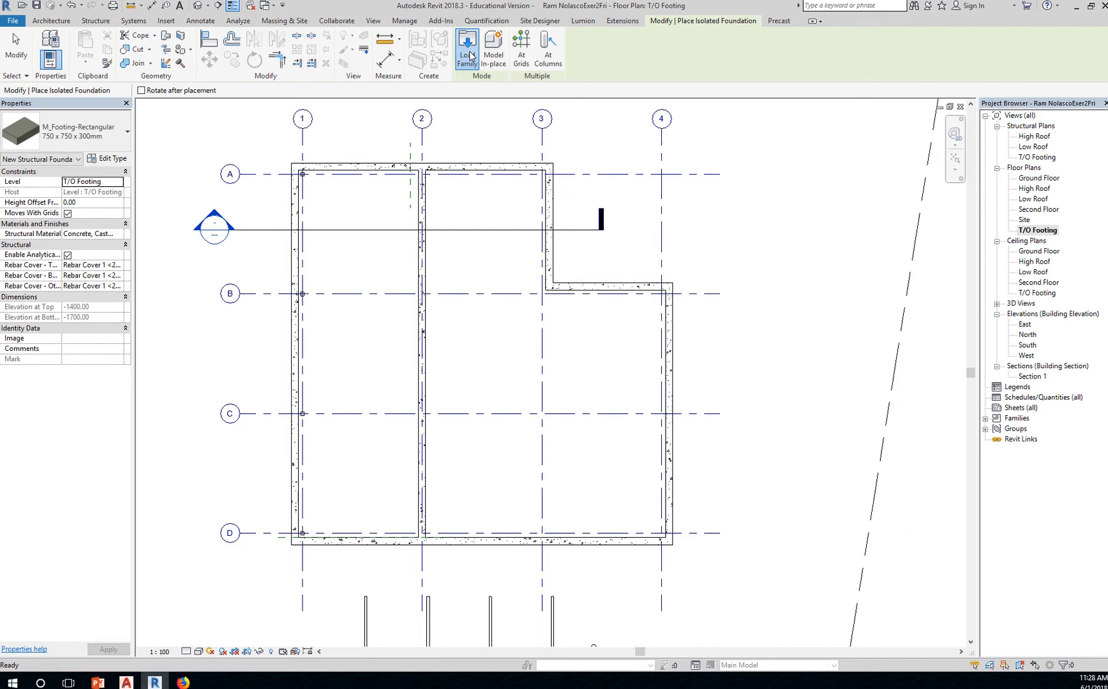
# Step: In the Load Family window, navigate up the folder hierarchy to the US Metric library
pyautogui.click(466, 49)
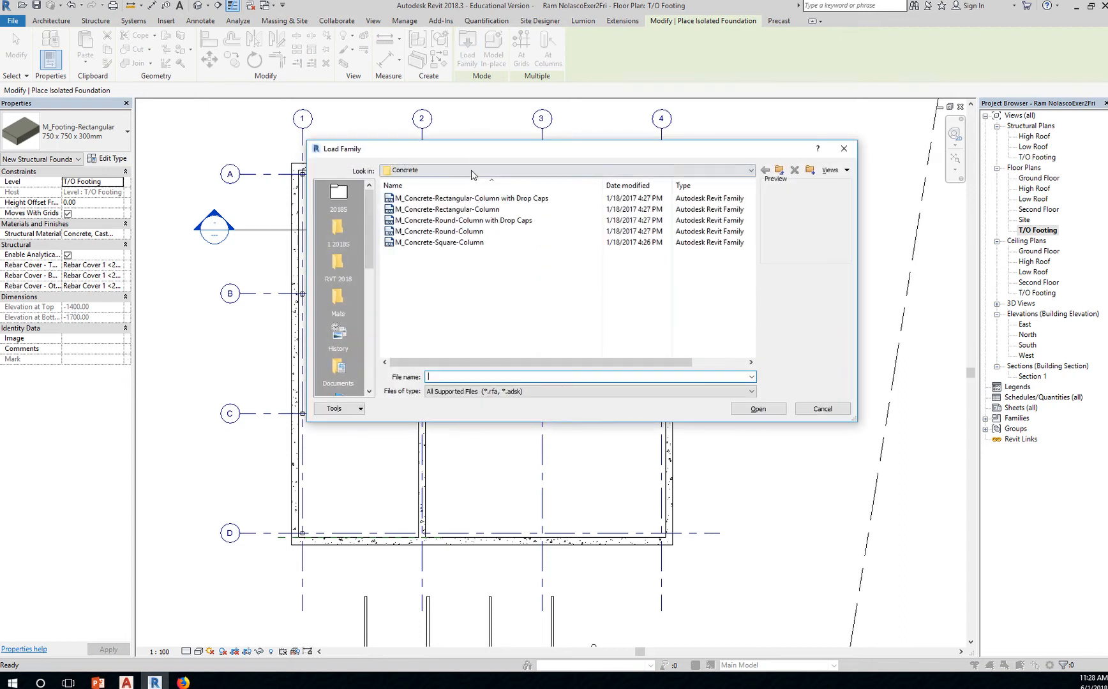
pyautogui.click(751, 170)
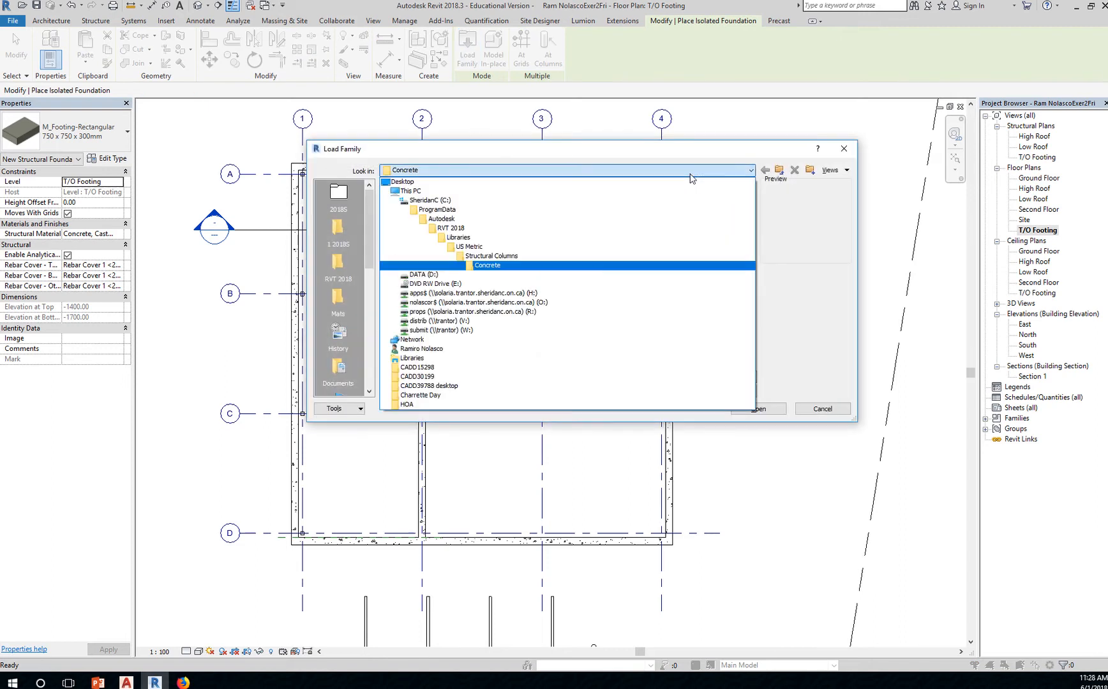
pyautogui.doubleClick(486, 265)
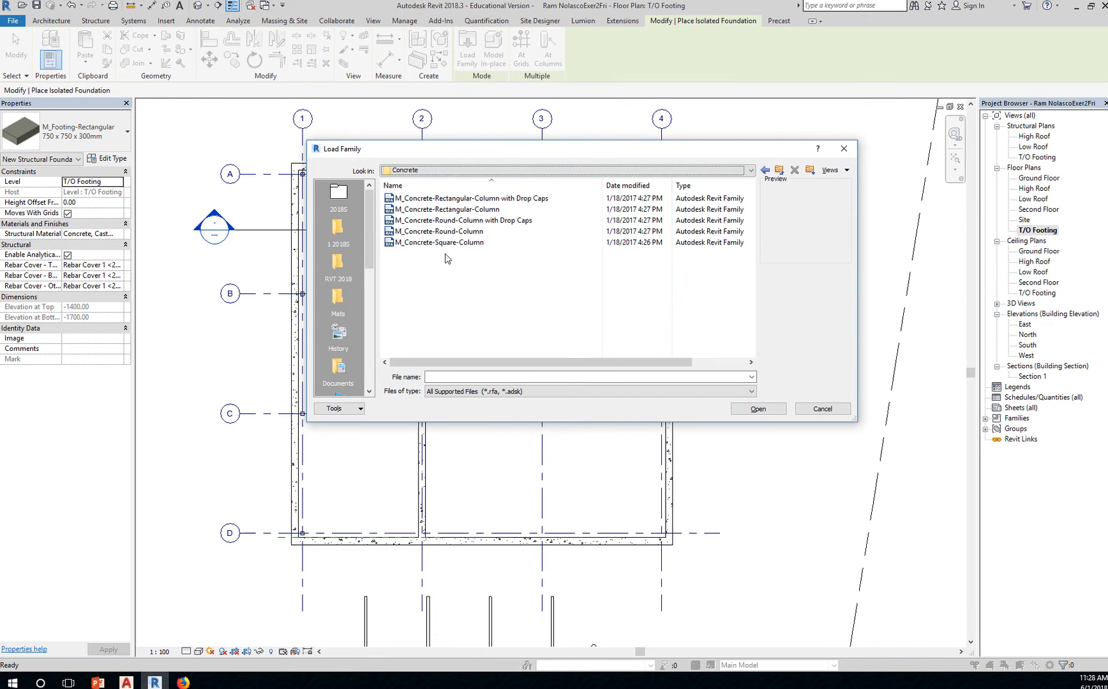
pyautogui.click(439, 243)
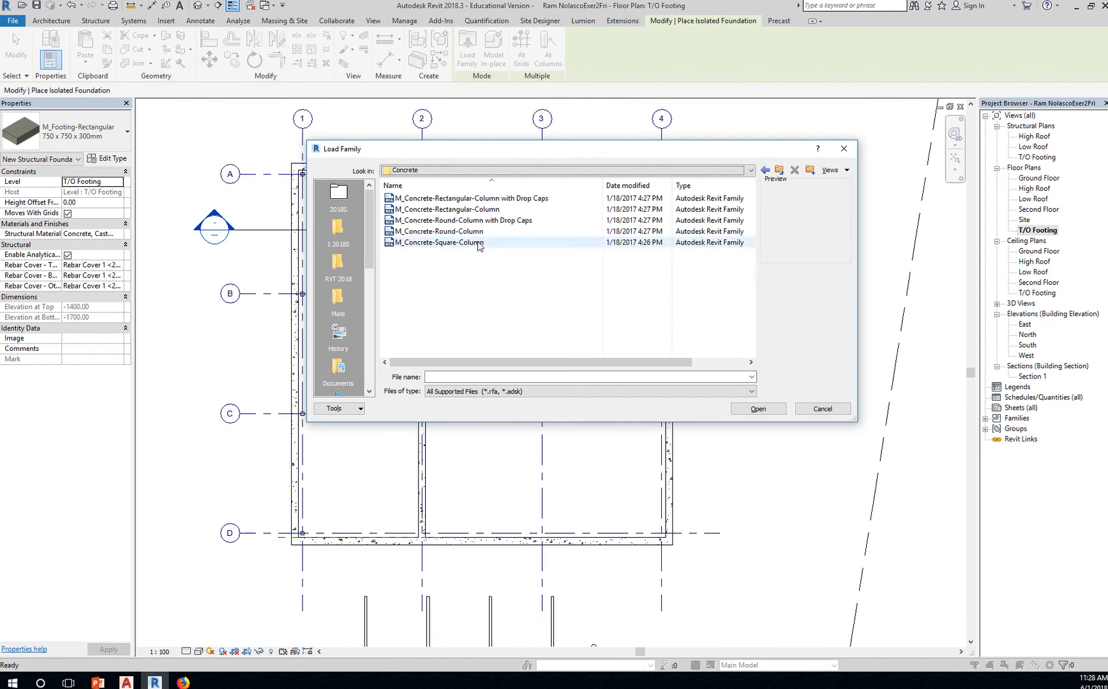
pyautogui.click(751, 170)
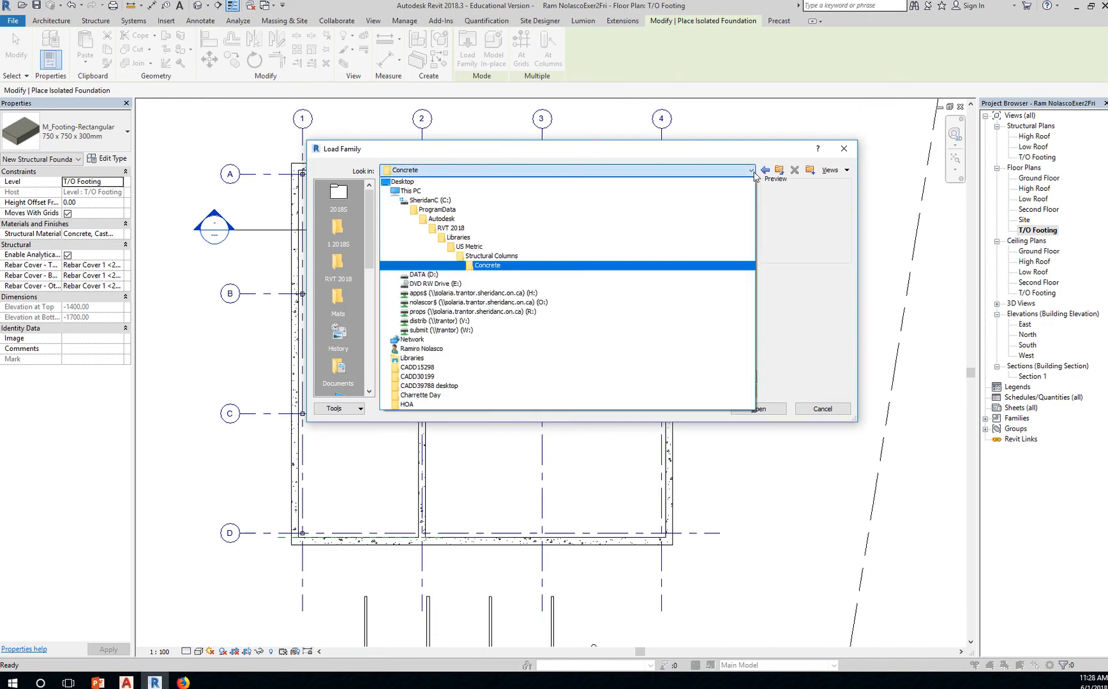
pyautogui.click(491, 255)
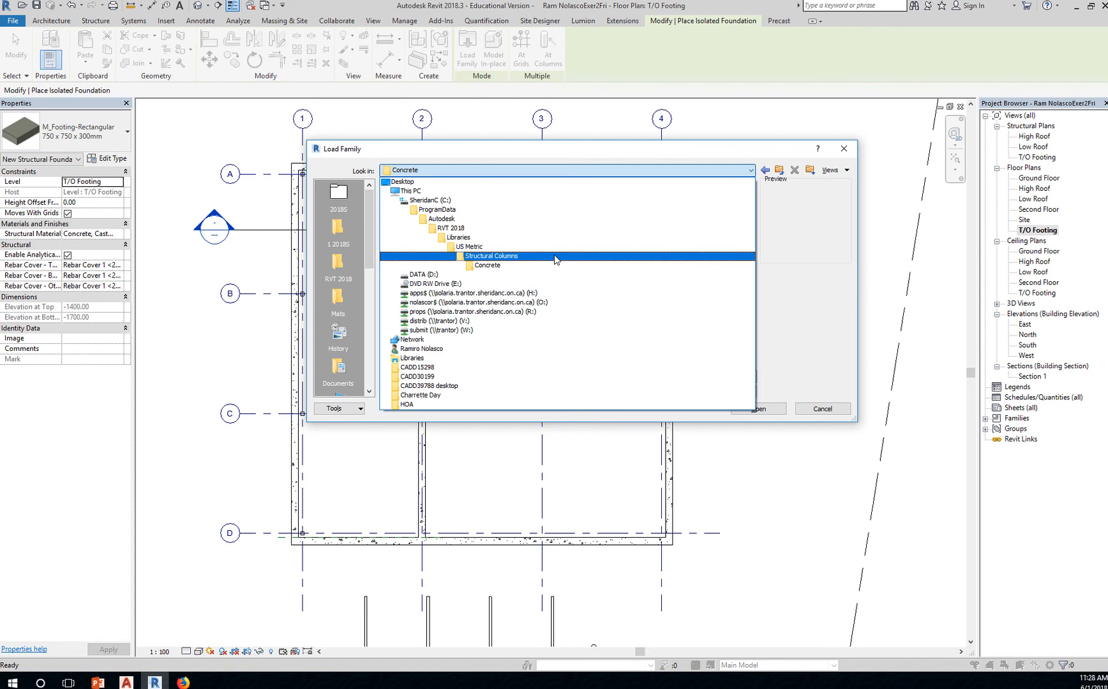
pyautogui.doubleClick(490, 255)
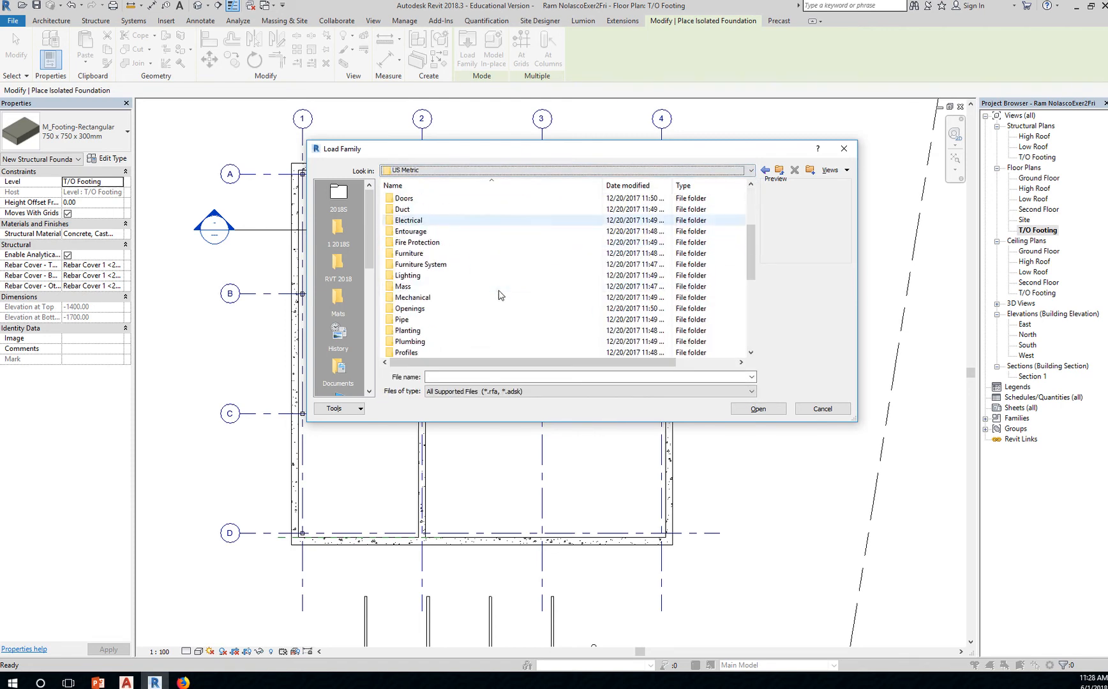
# Step: Locate and select the Structural Foundations folder in the US Metric library
pyautogui.scroll(-3)
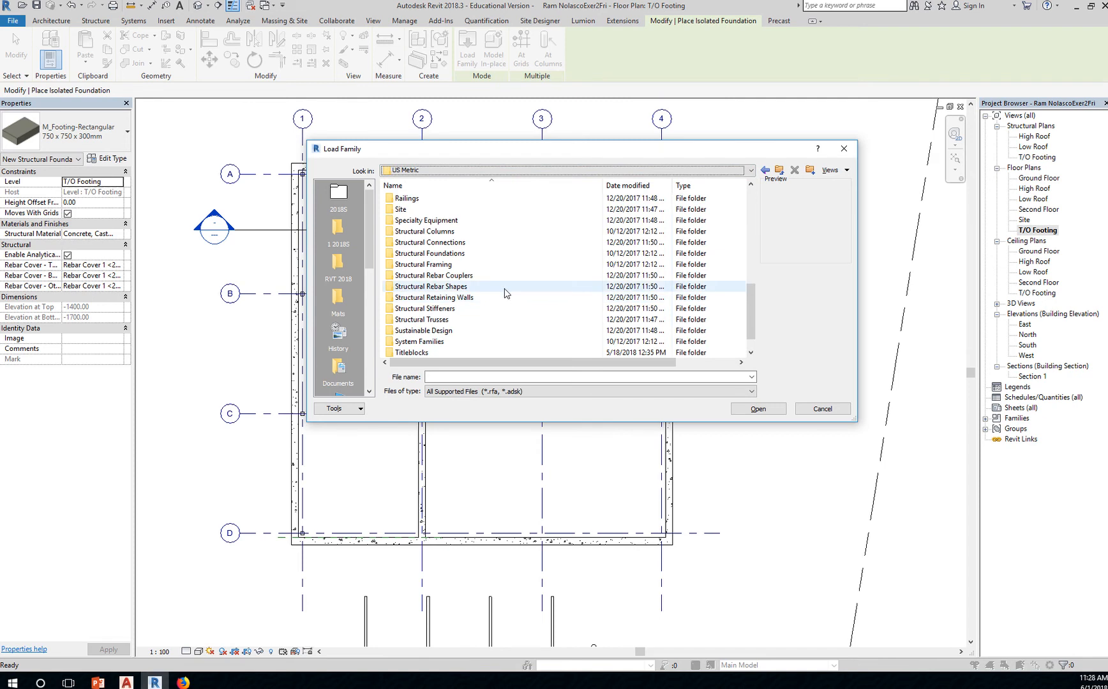
pyautogui.click(429, 253)
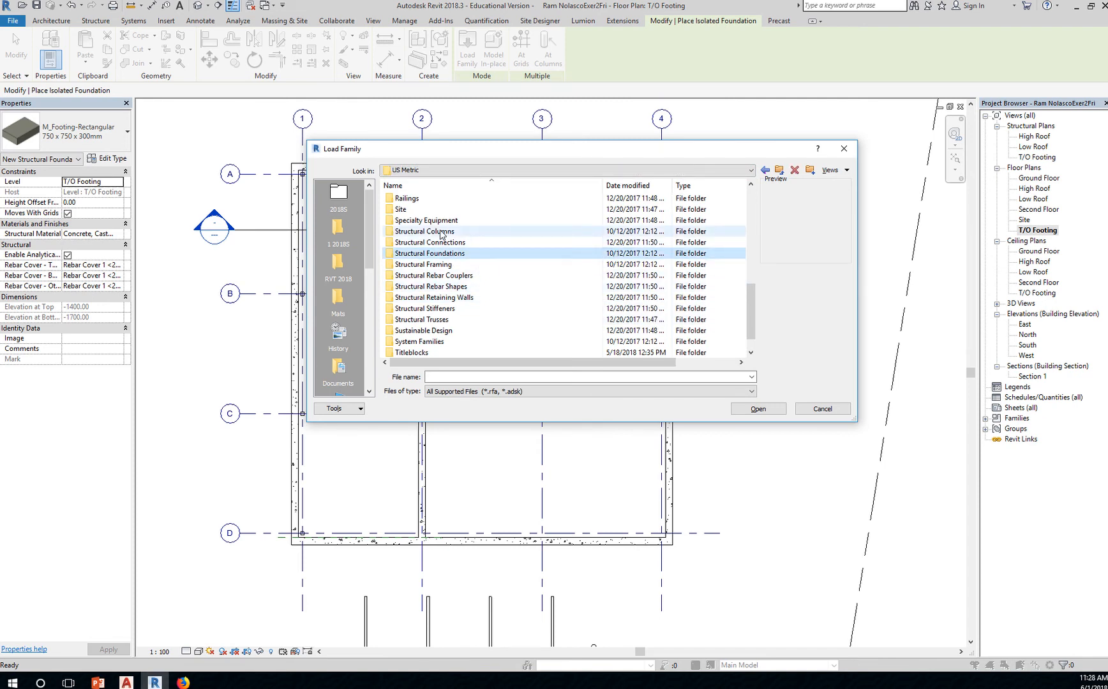
pyautogui.click(441, 252)
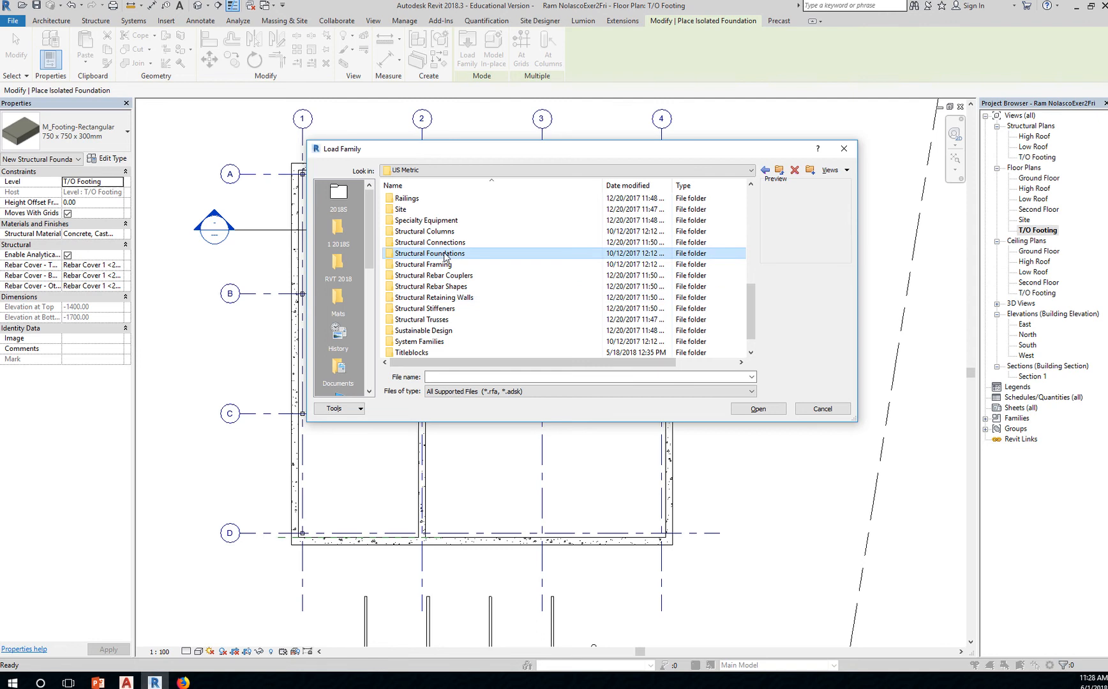
# Step: Browse Structural Foundations, previewing sleeve and cup families, and select M_Footing-Rectangular.rfa
pyautogui.doubleClick(428, 253)
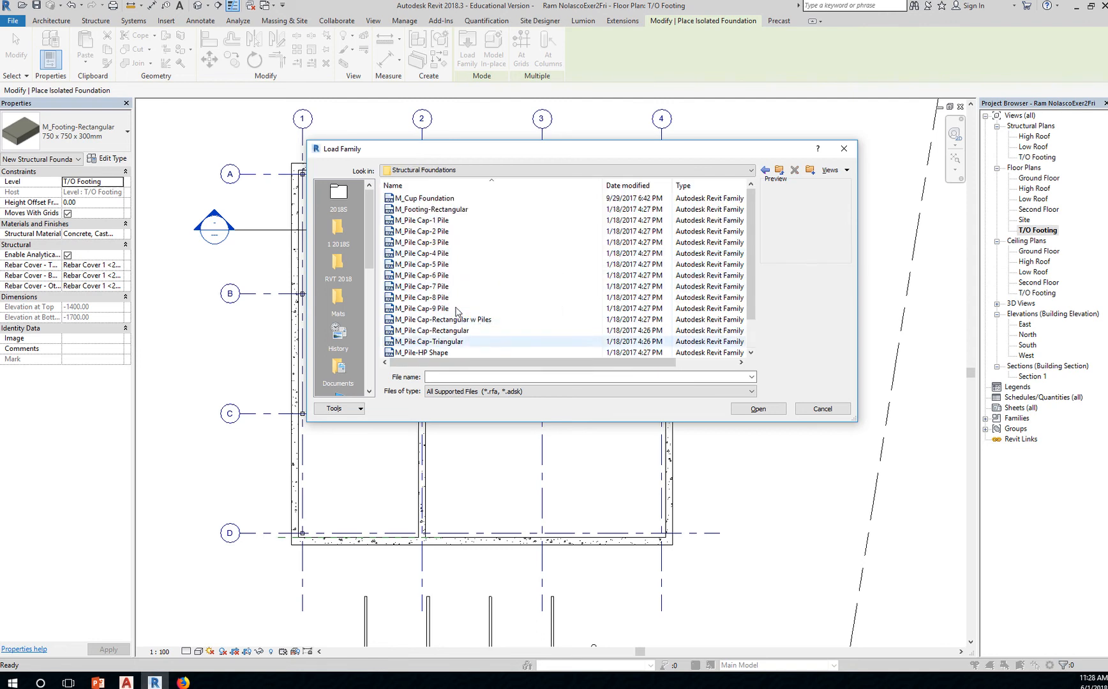
pyautogui.scroll(-3)
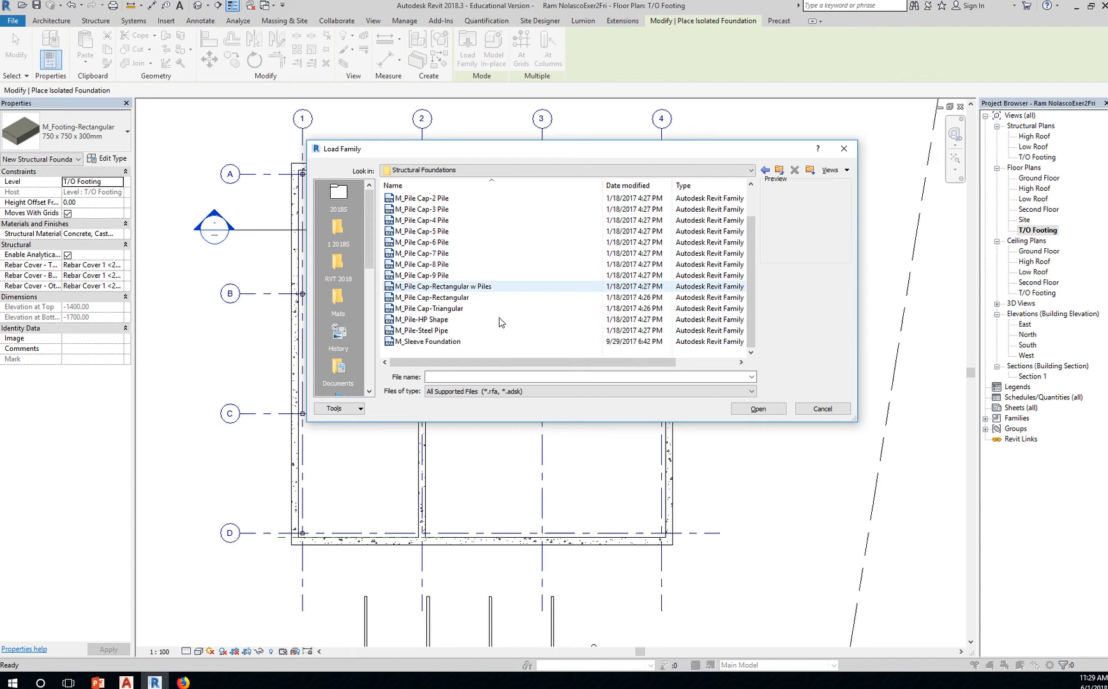
pyautogui.click(428, 342)
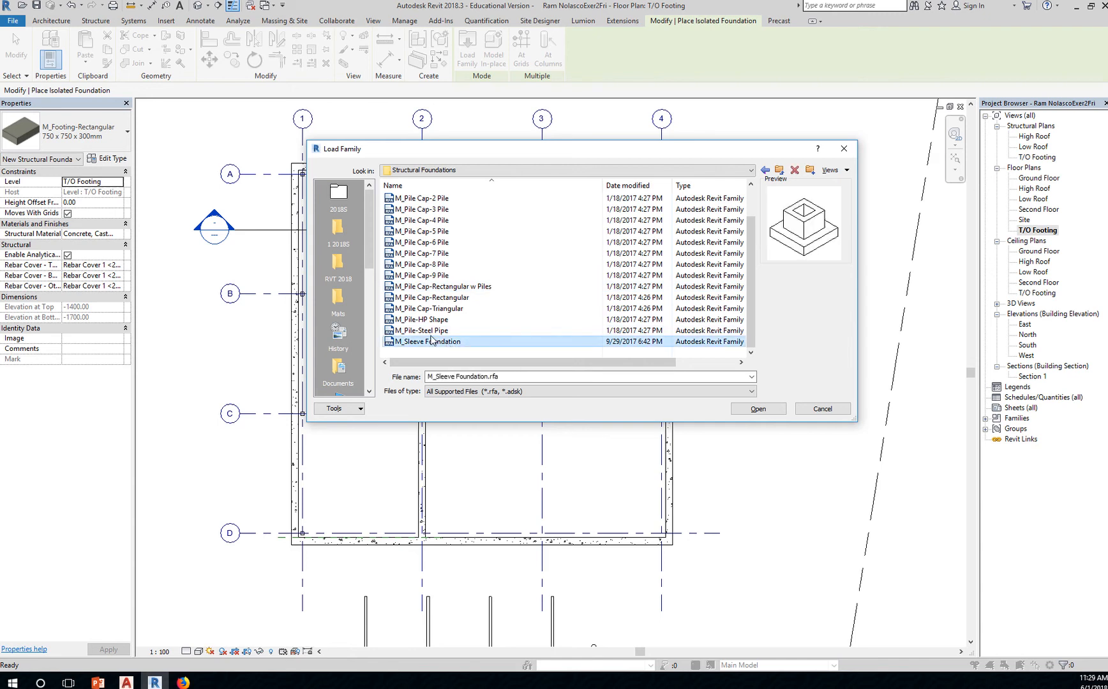
pyautogui.click(429, 320)
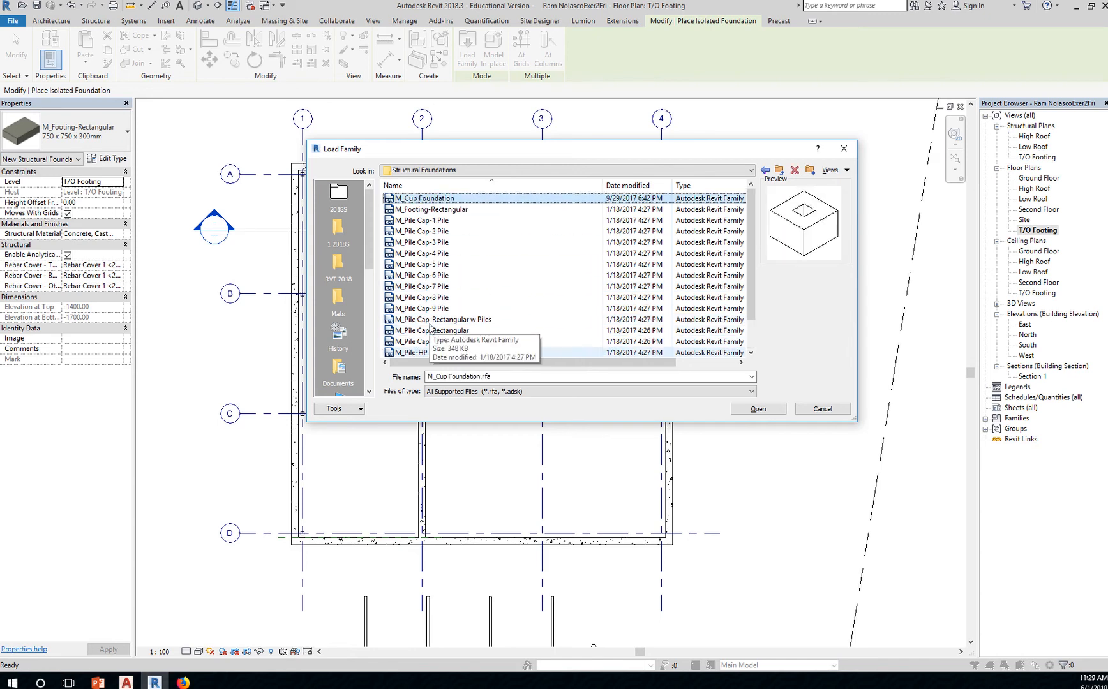
pyautogui.click(432, 209)
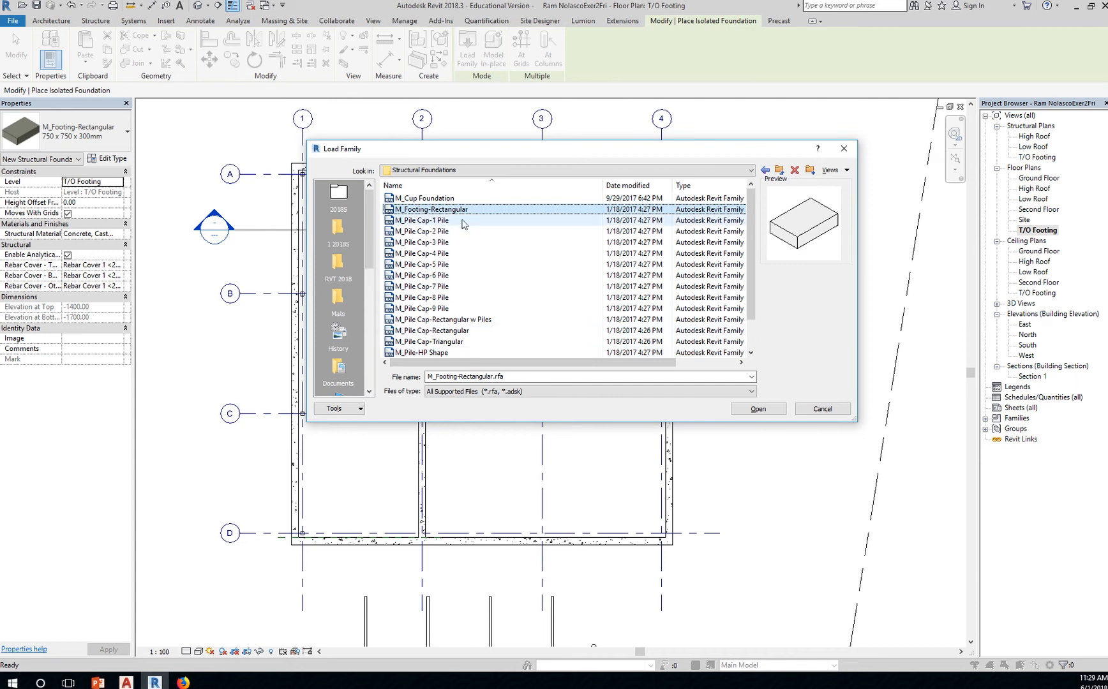
pyautogui.moveTo(537, 248)
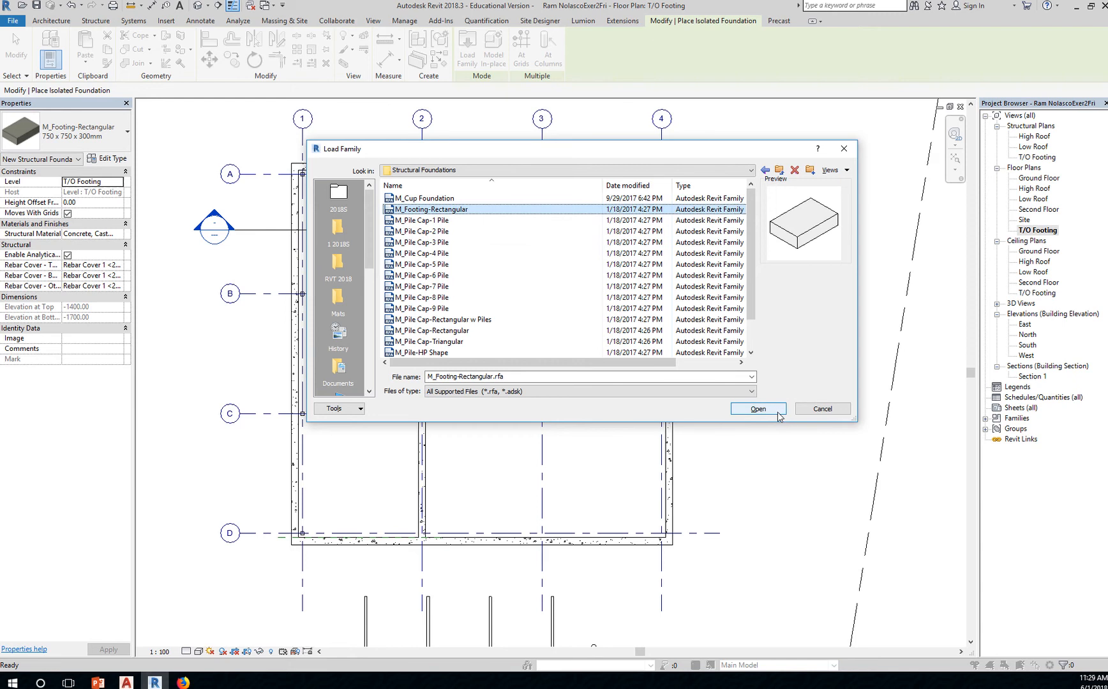
# Step: Load the M_Footing-Rectangular family into the project and return to the plan view
pyautogui.click(750, 171)
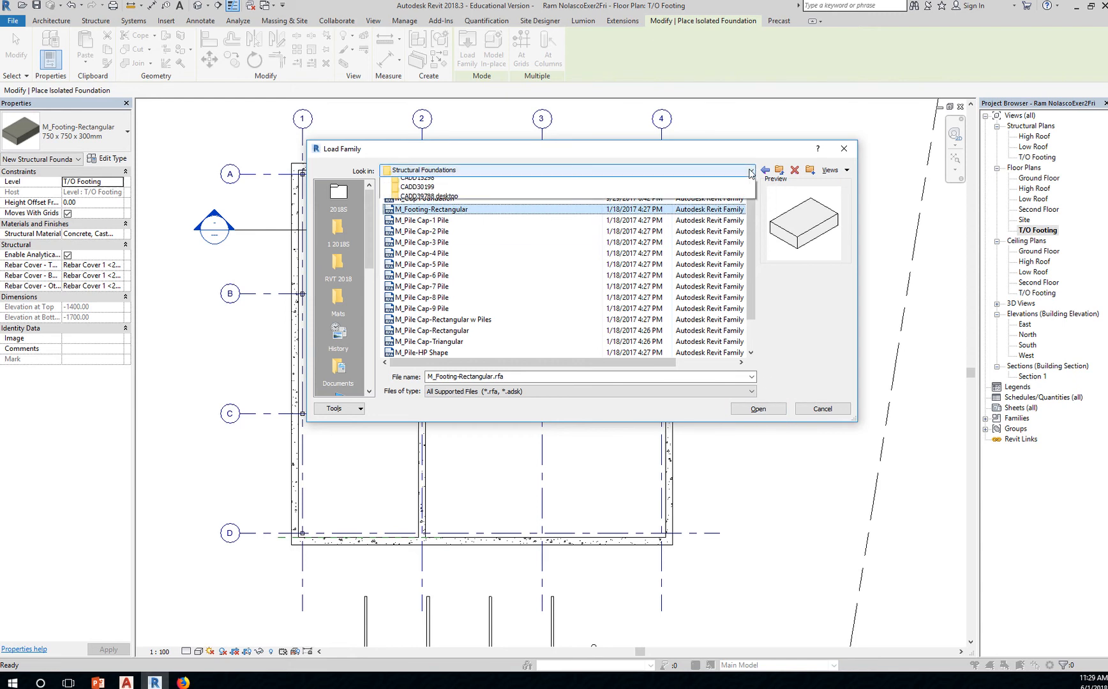
pyautogui.click(749, 170)
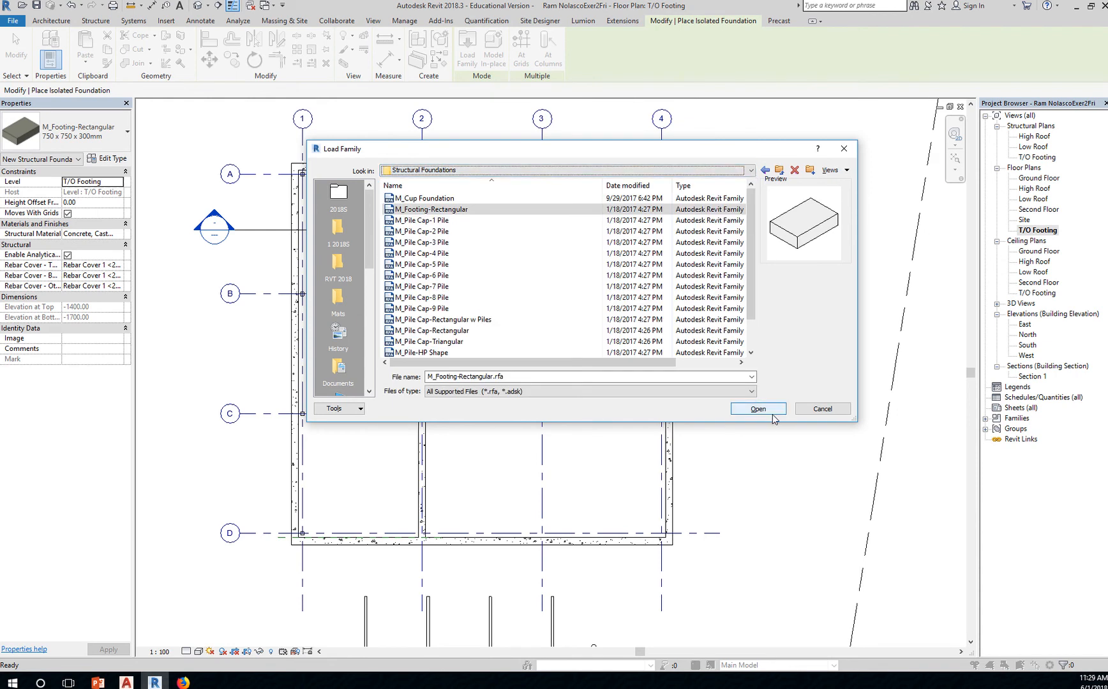
pyautogui.click(757, 409)
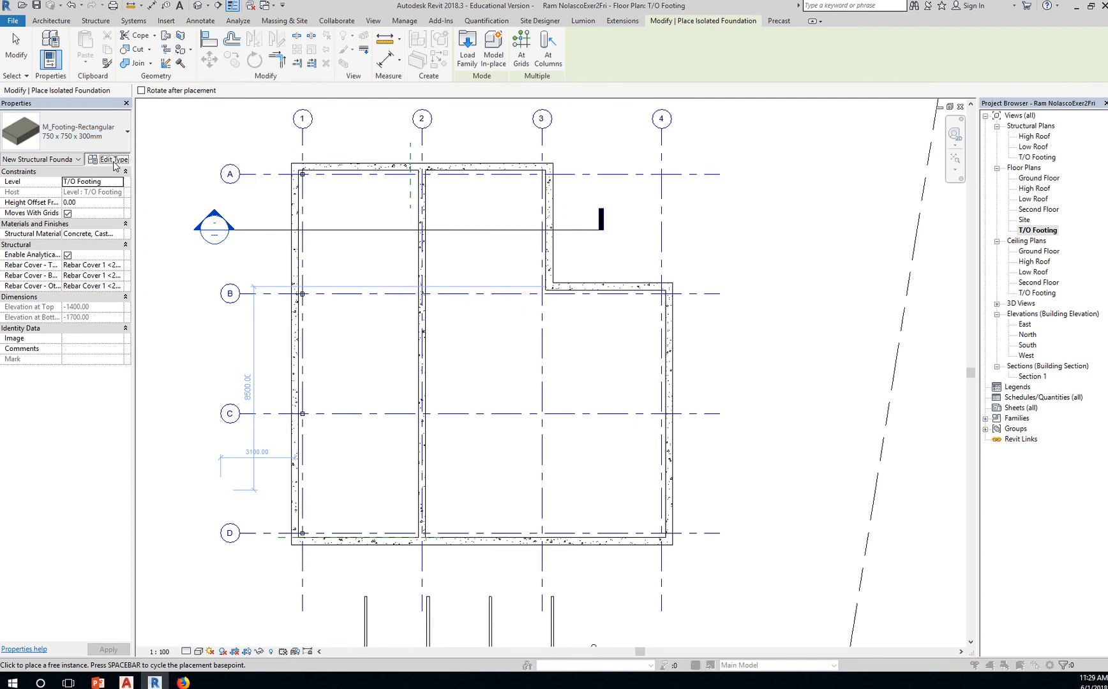
pyautogui.click(107, 158)
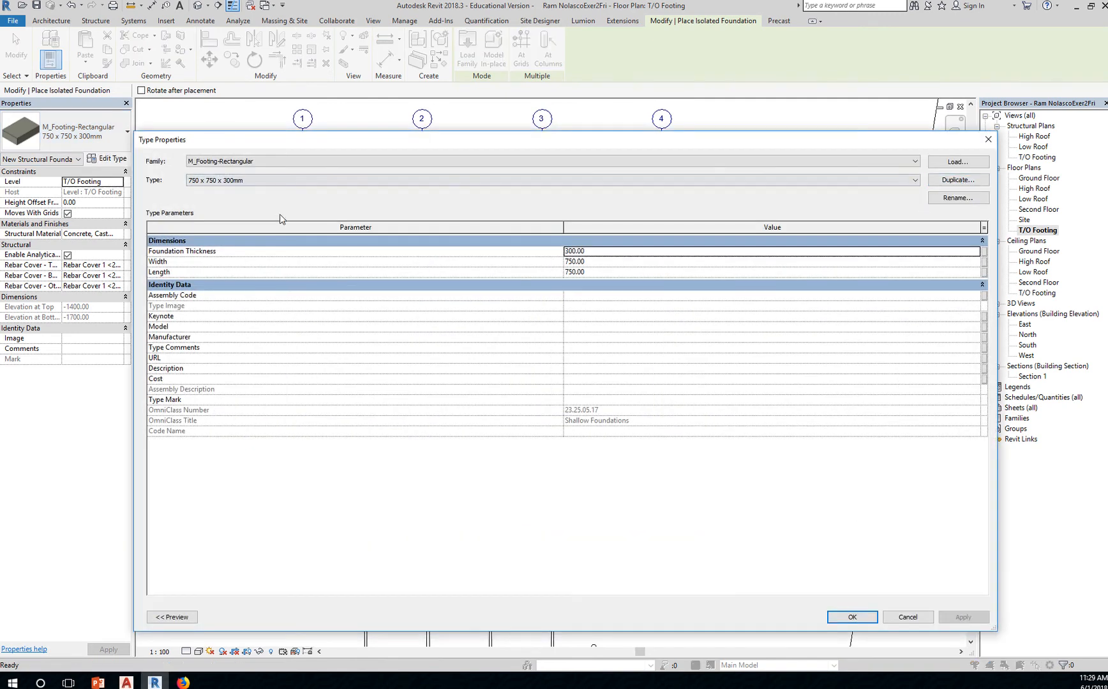
pyautogui.moveTo(258, 200)
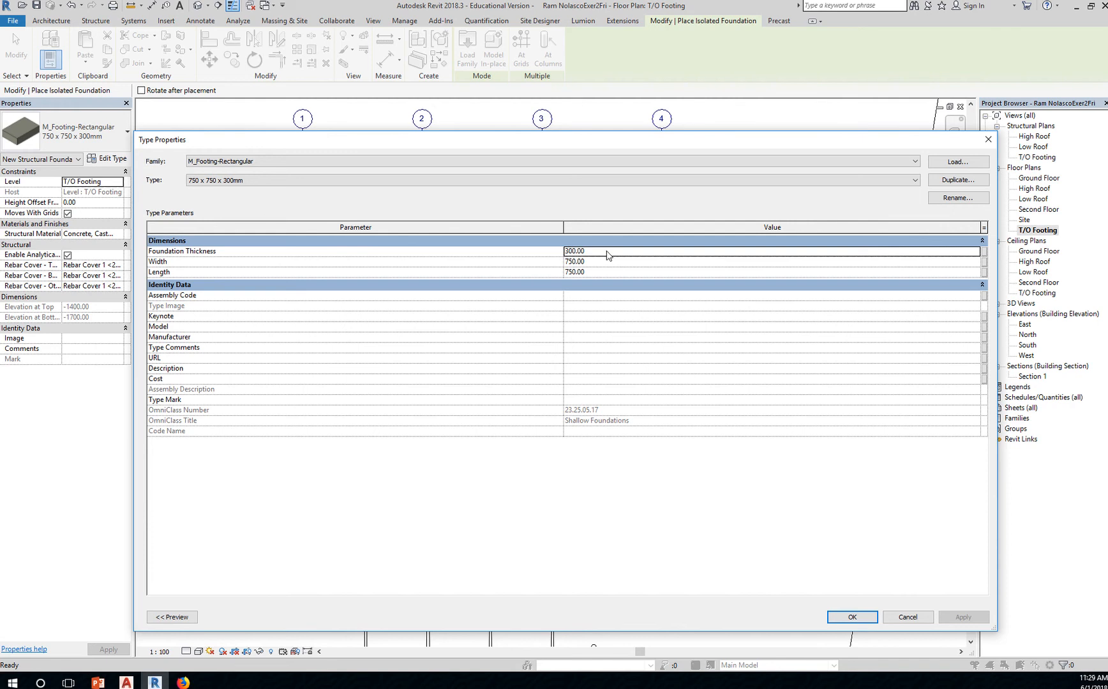
pyautogui.doubleClick(574, 252)
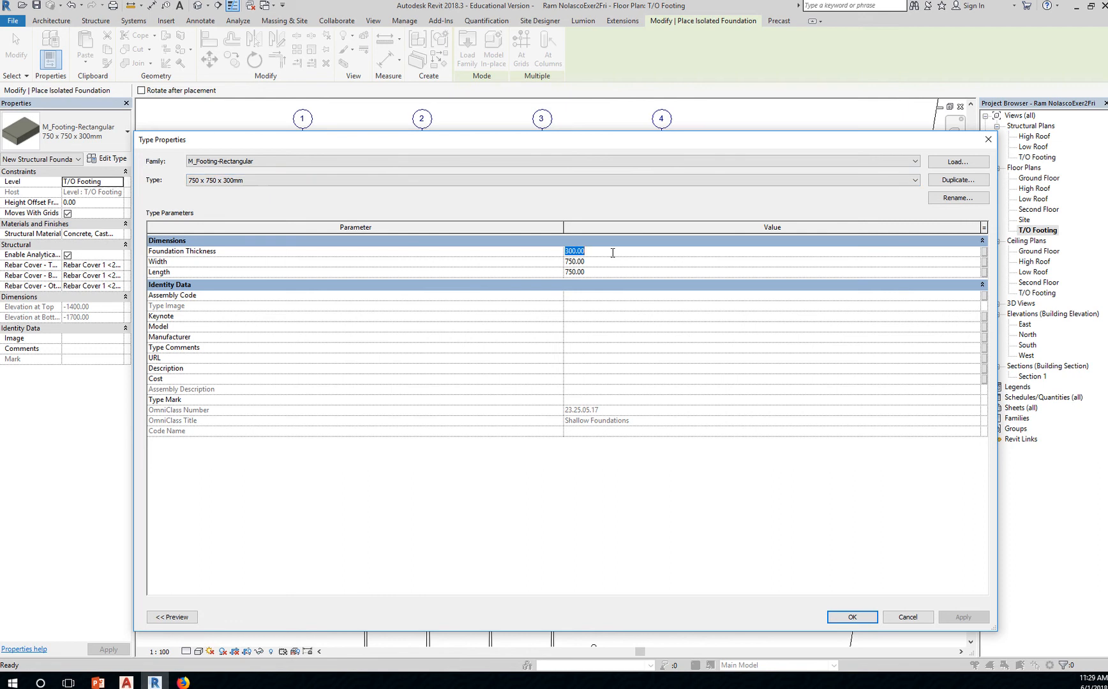
pyautogui.click(601, 272)
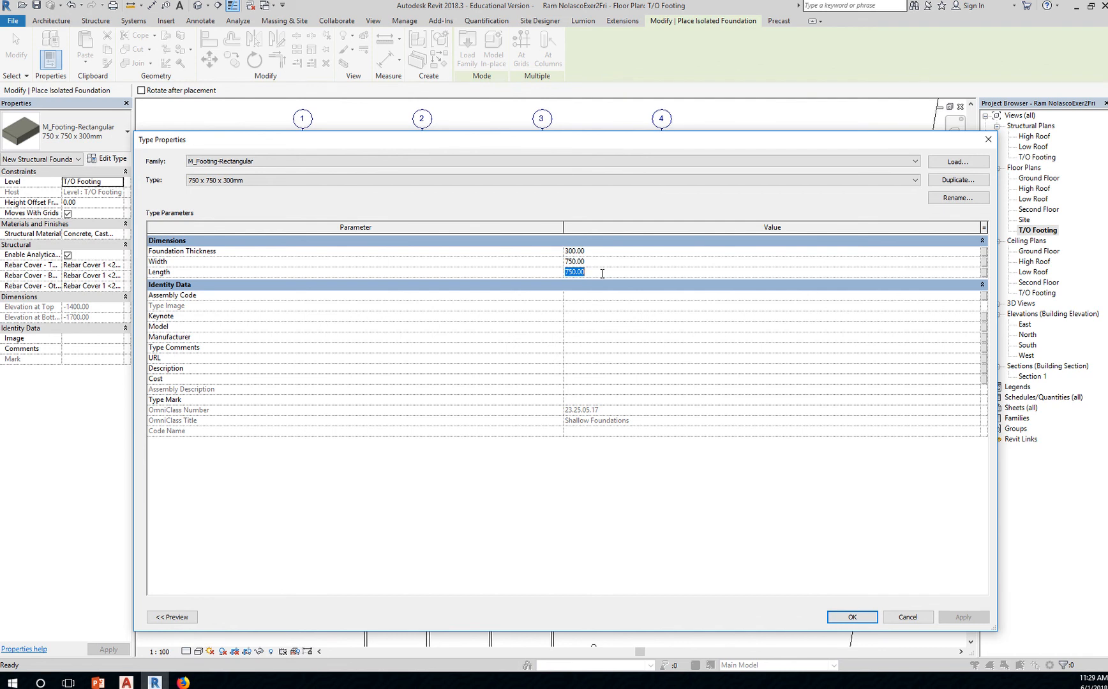
pyautogui.click(575, 262)
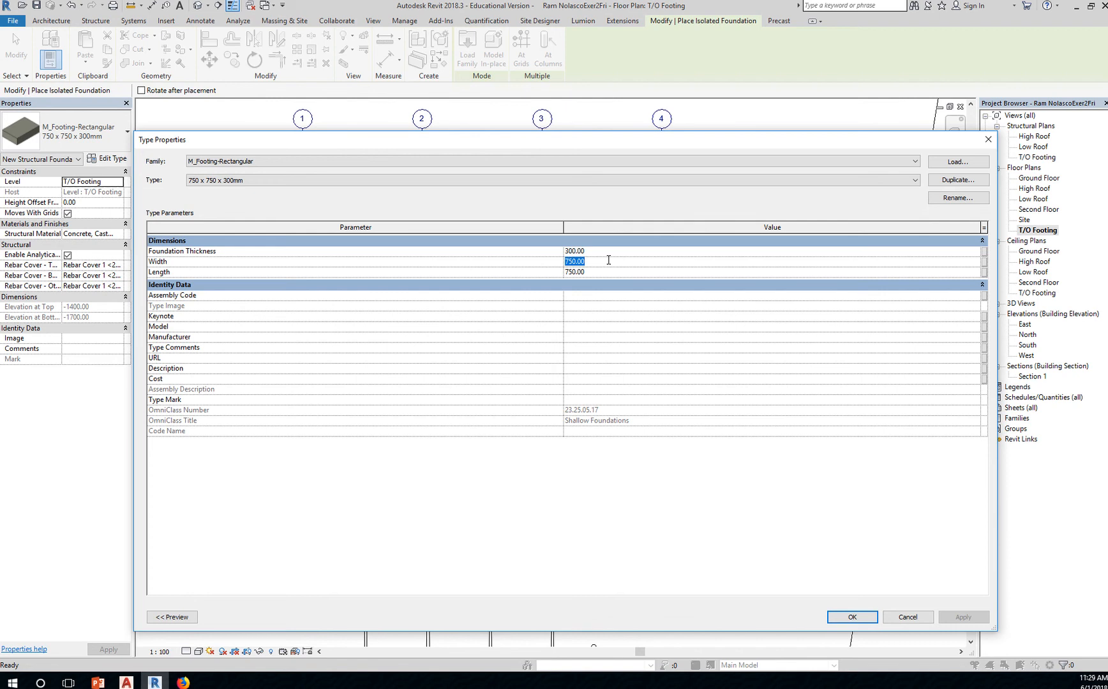
pyautogui.click(575, 272)
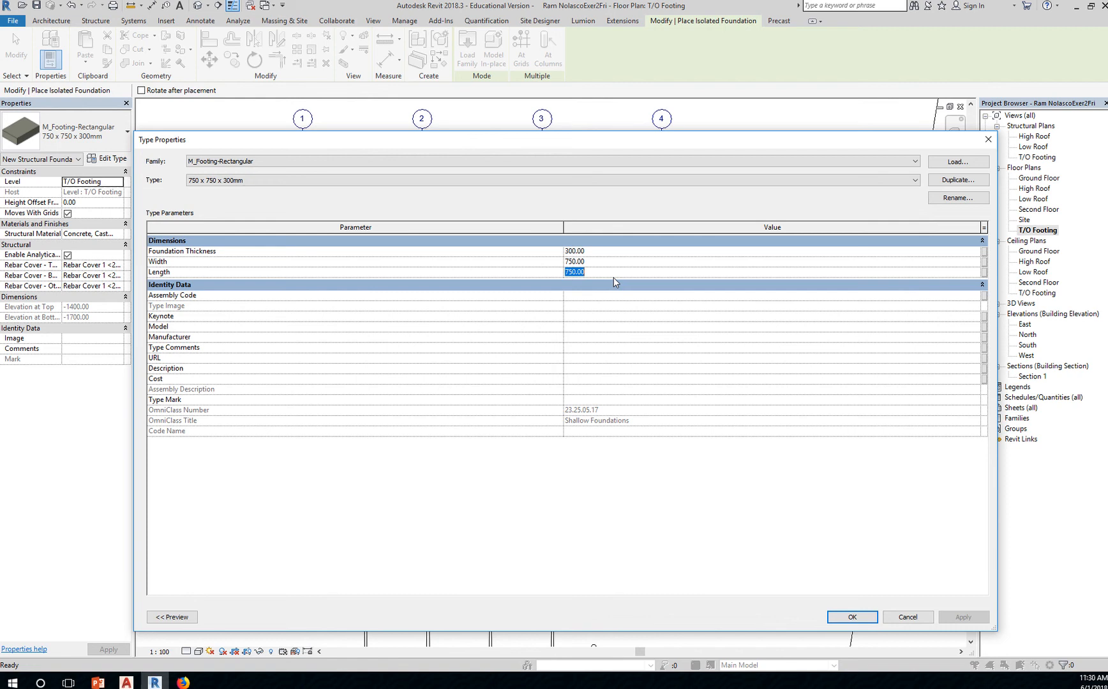
pyautogui.moveTo(522, 323)
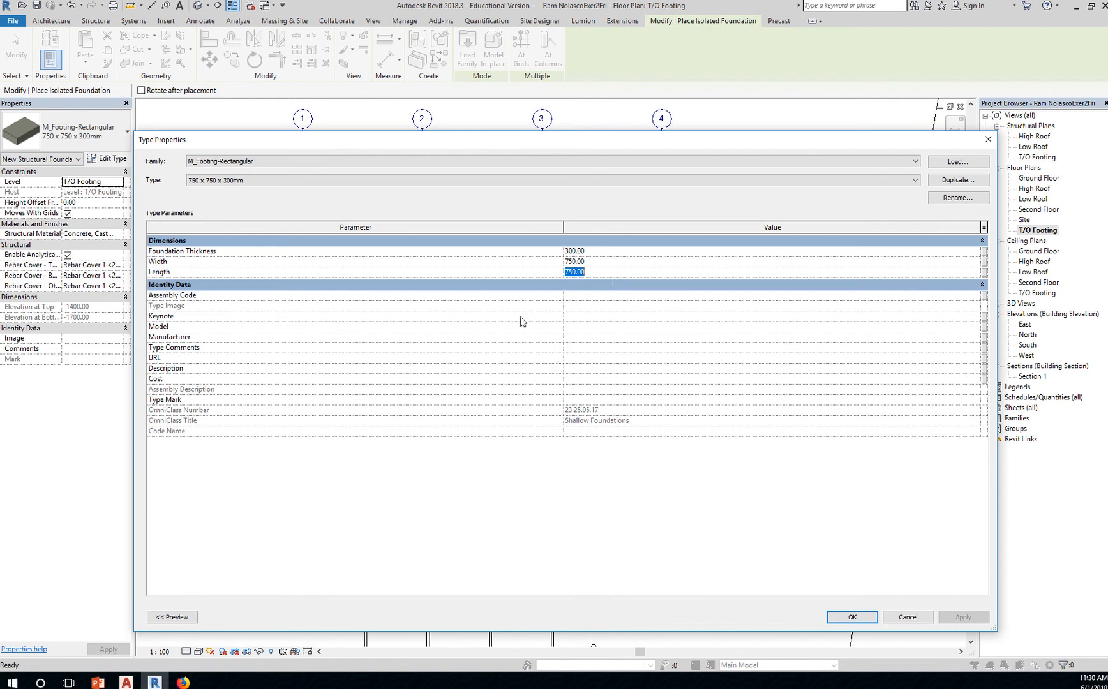
pyautogui.click(850, 617)
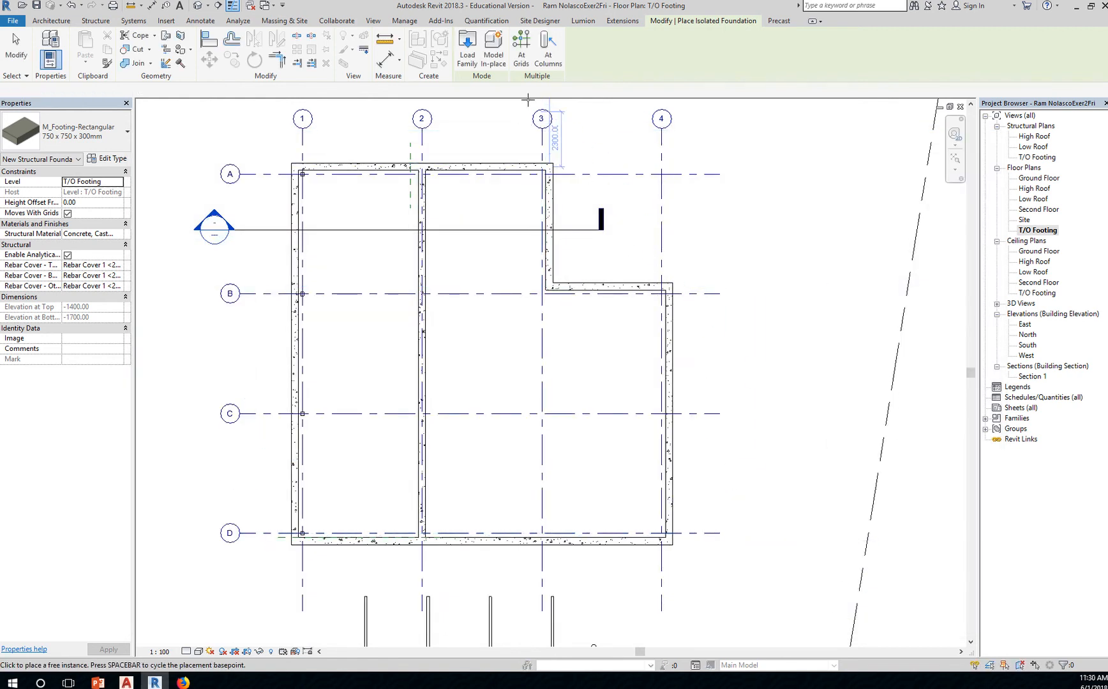
pyautogui.moveTo(521, 46)
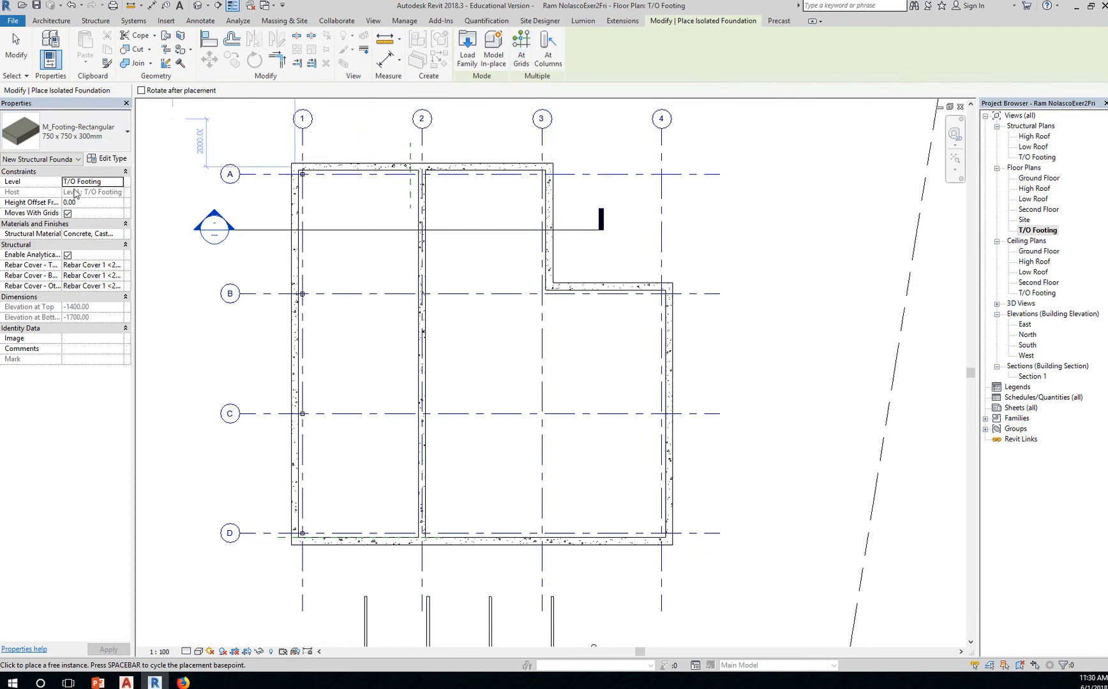
pyautogui.moveTo(106, 187)
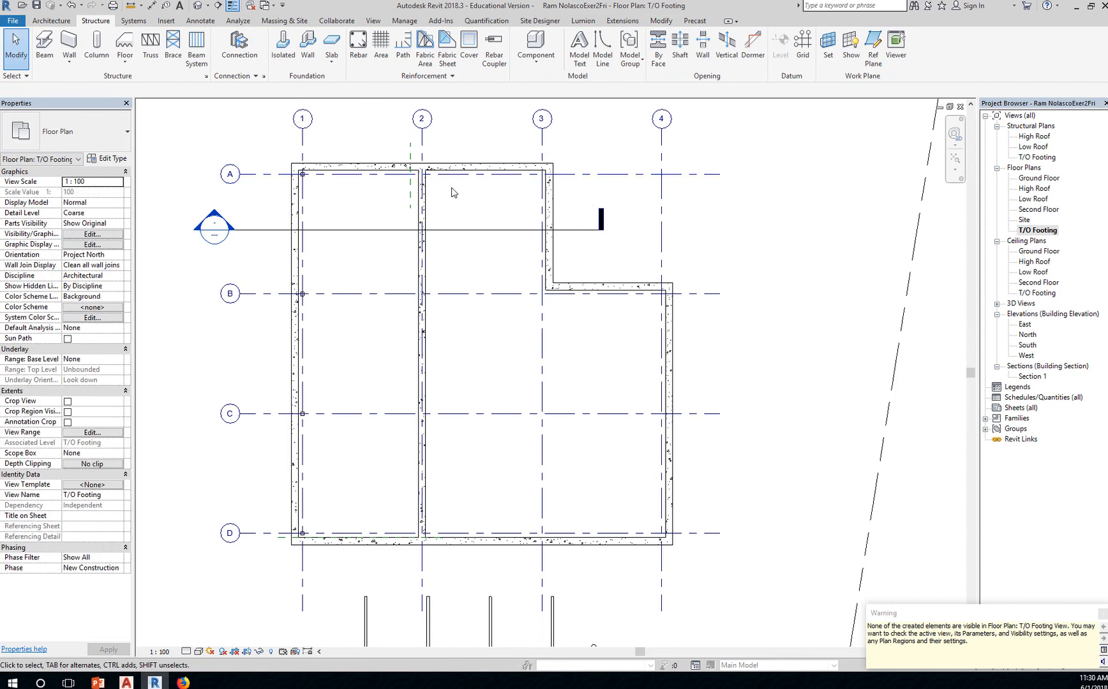
# Step: Switch to the default 3D view to check the placed footings
pyautogui.click(420, 118)
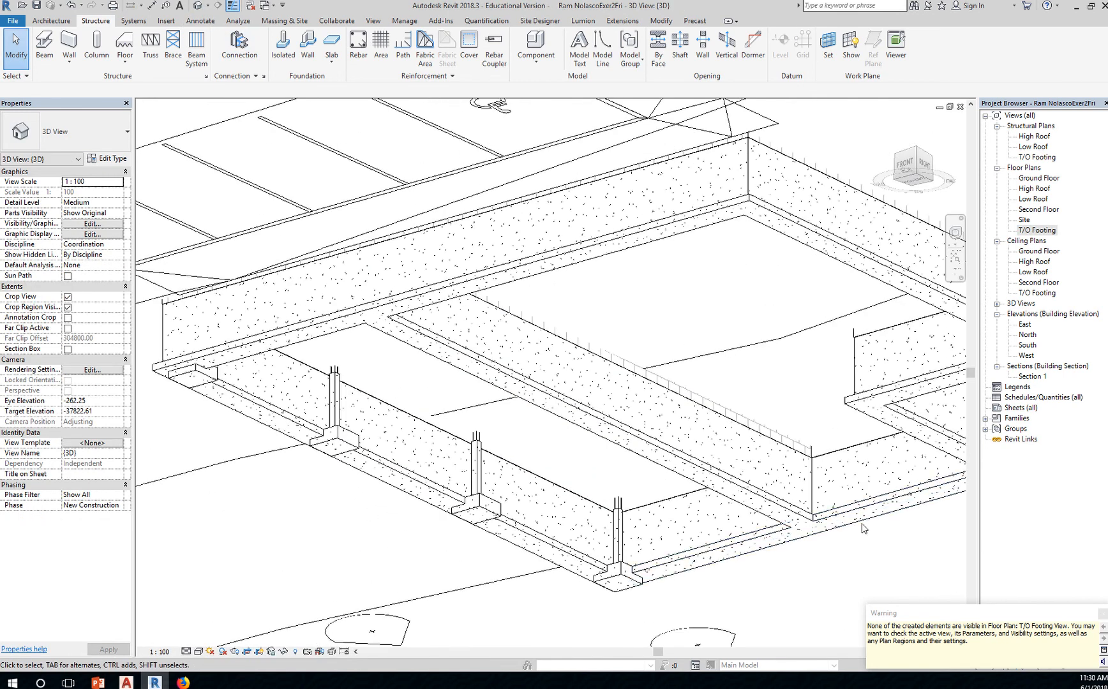
# Step: From the Project Browser, open the Section 1 building section view
pyautogui.click(812, 468)
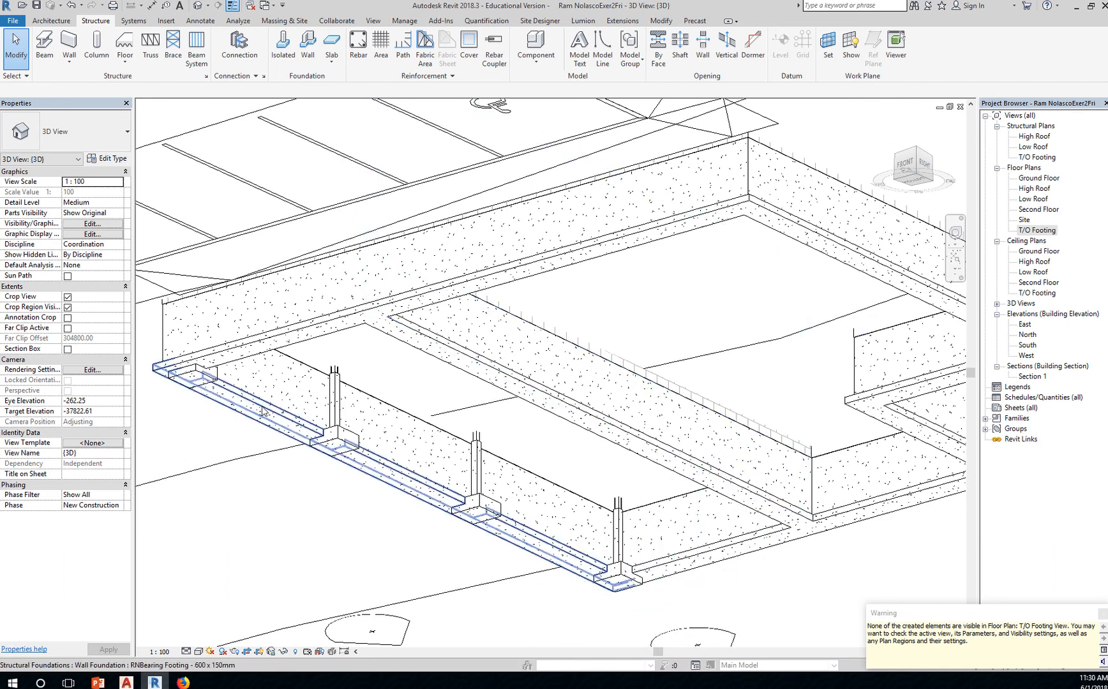
pyautogui.click(278, 469)
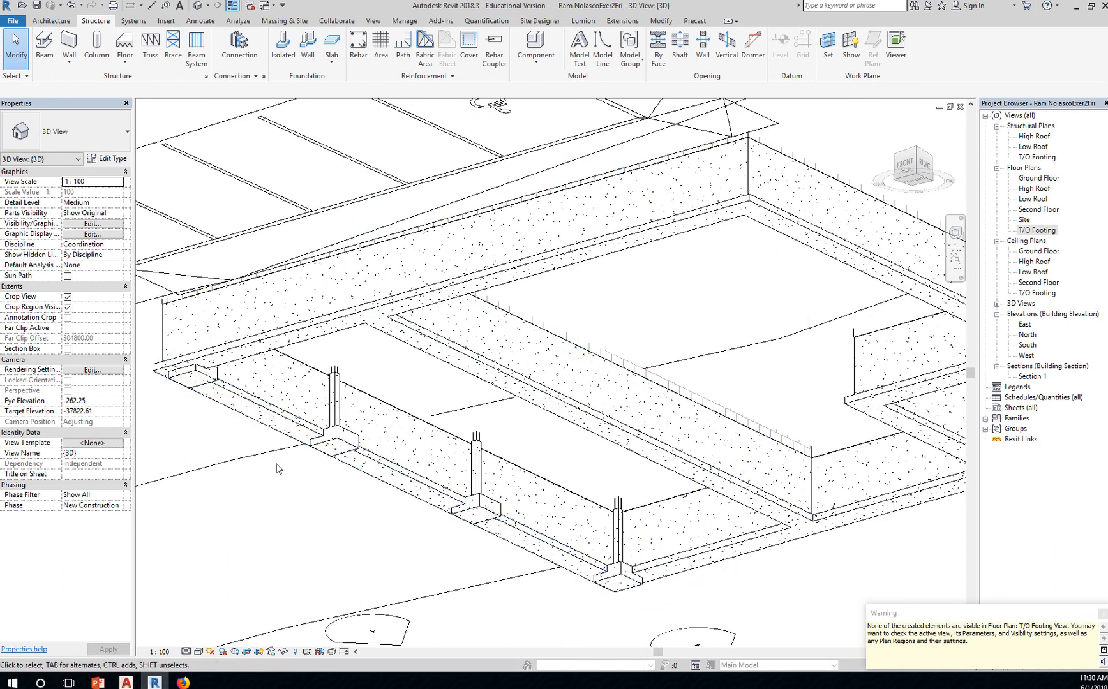
pyautogui.doubleClick(1032, 377)
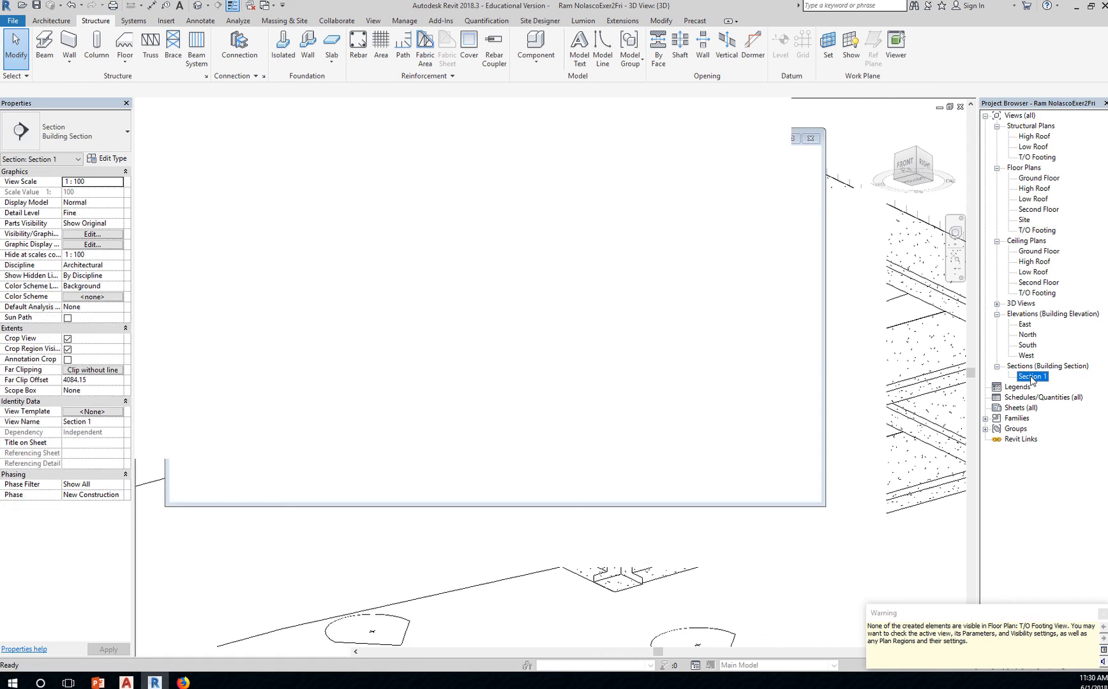
# Step: Select Section 1's crop boundary, toggle its visibility back on and finish resizing it
pyautogui.doubleClick(1031, 377)
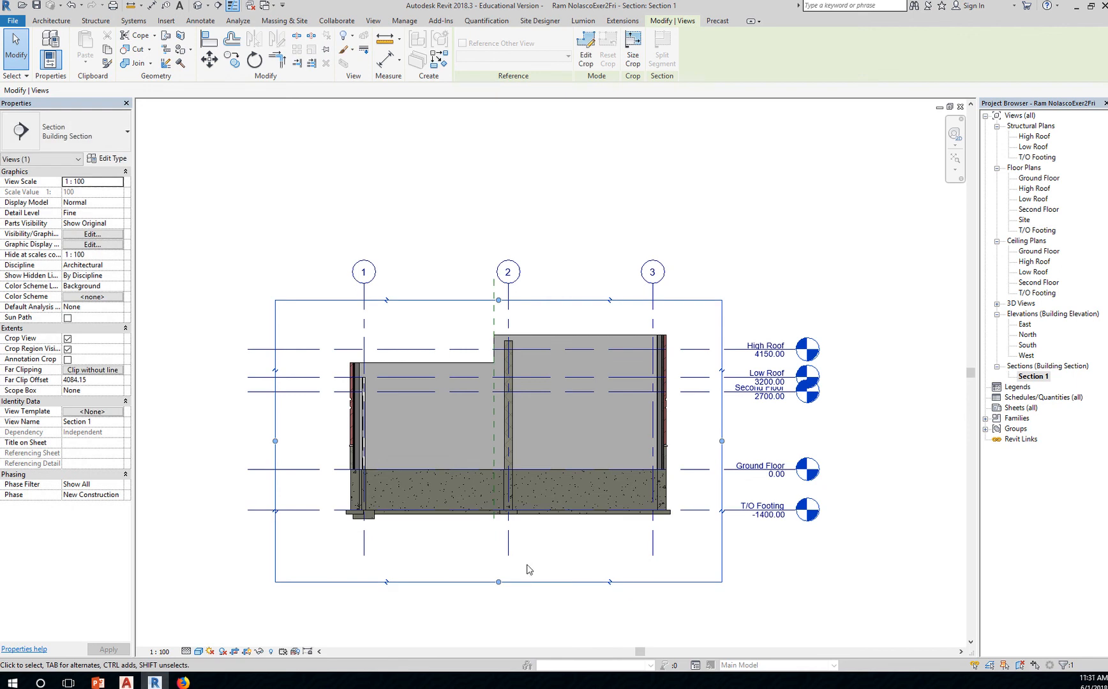
pyautogui.click(95, 21)
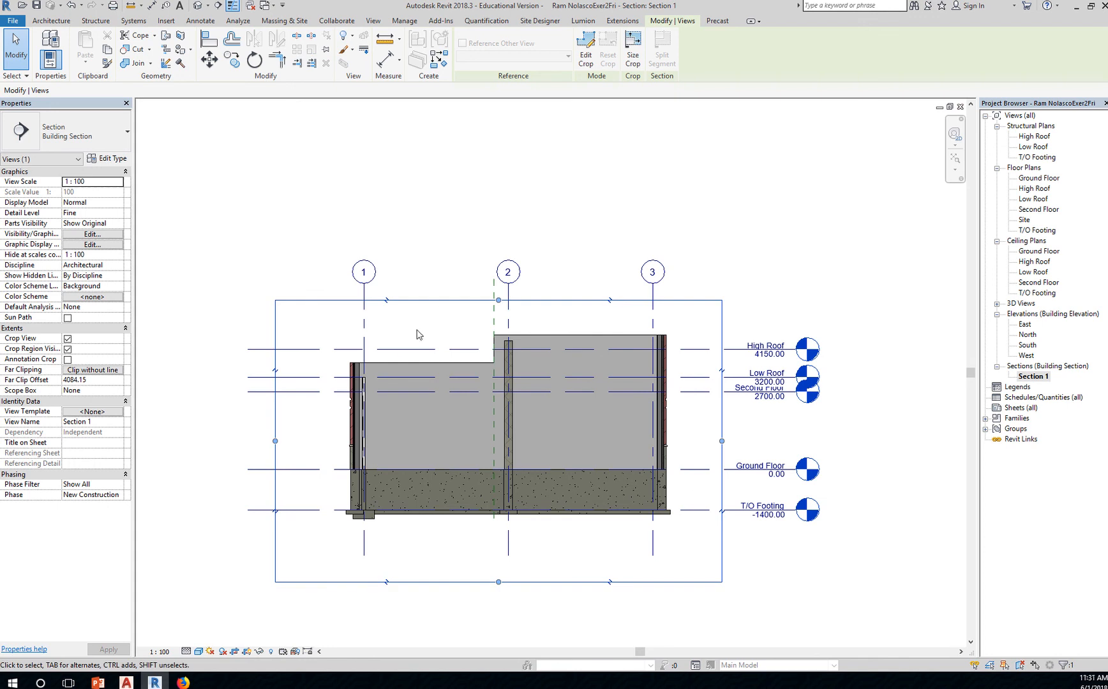
pyautogui.moveTo(28, 356)
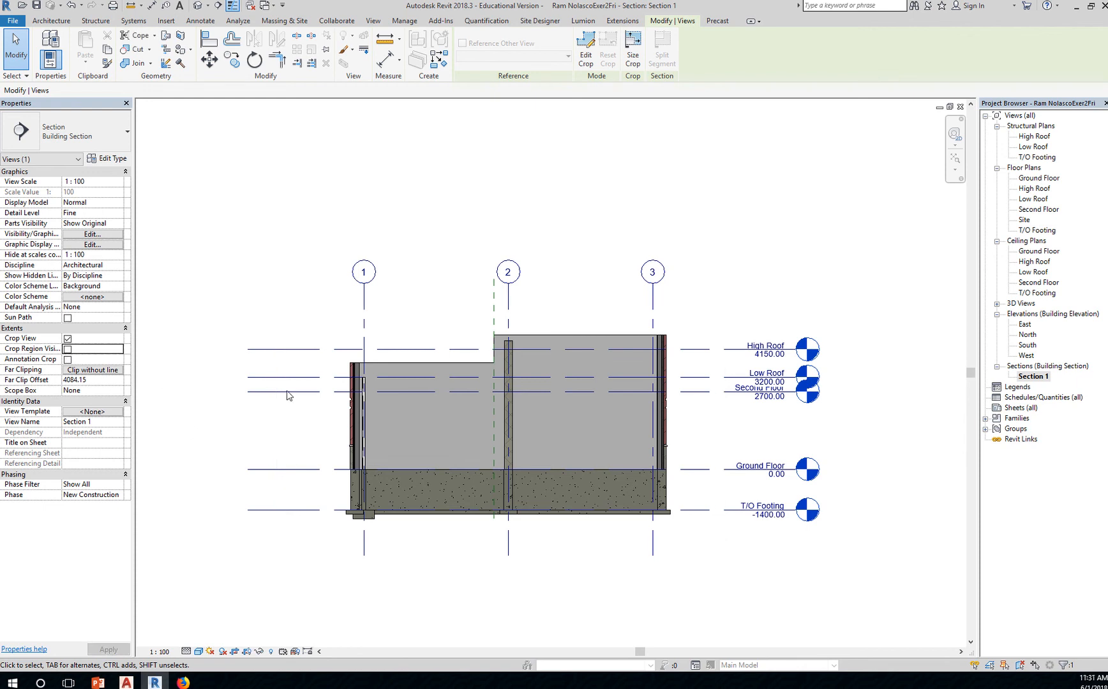
pyautogui.moveTo(281, 510)
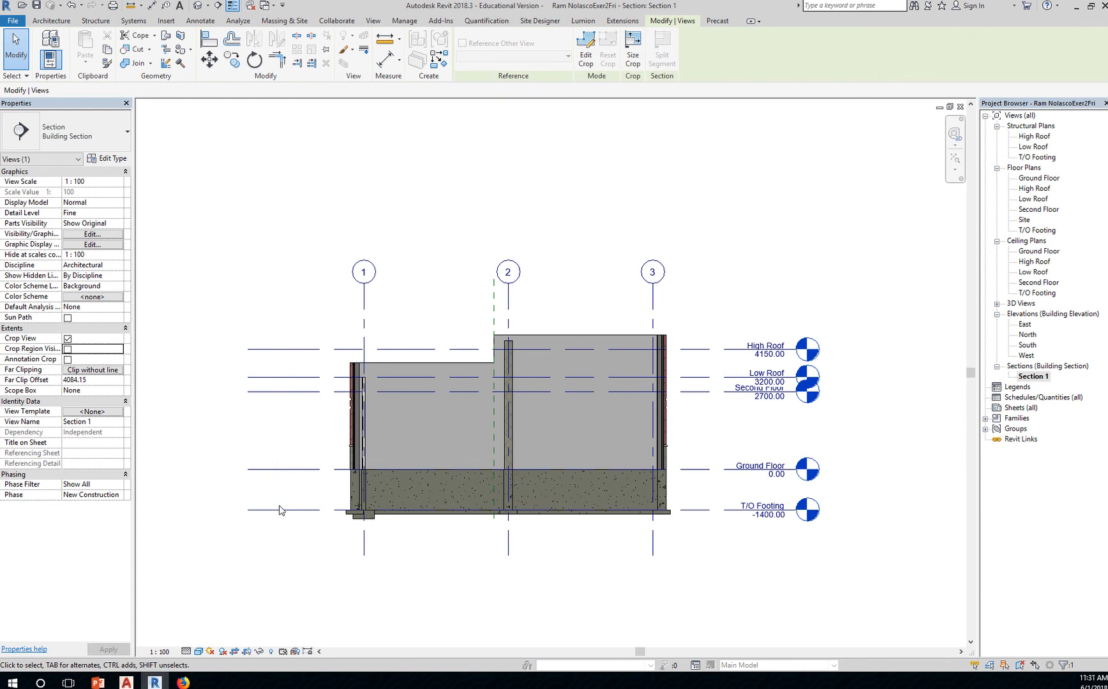
pyautogui.moveTo(100, 383)
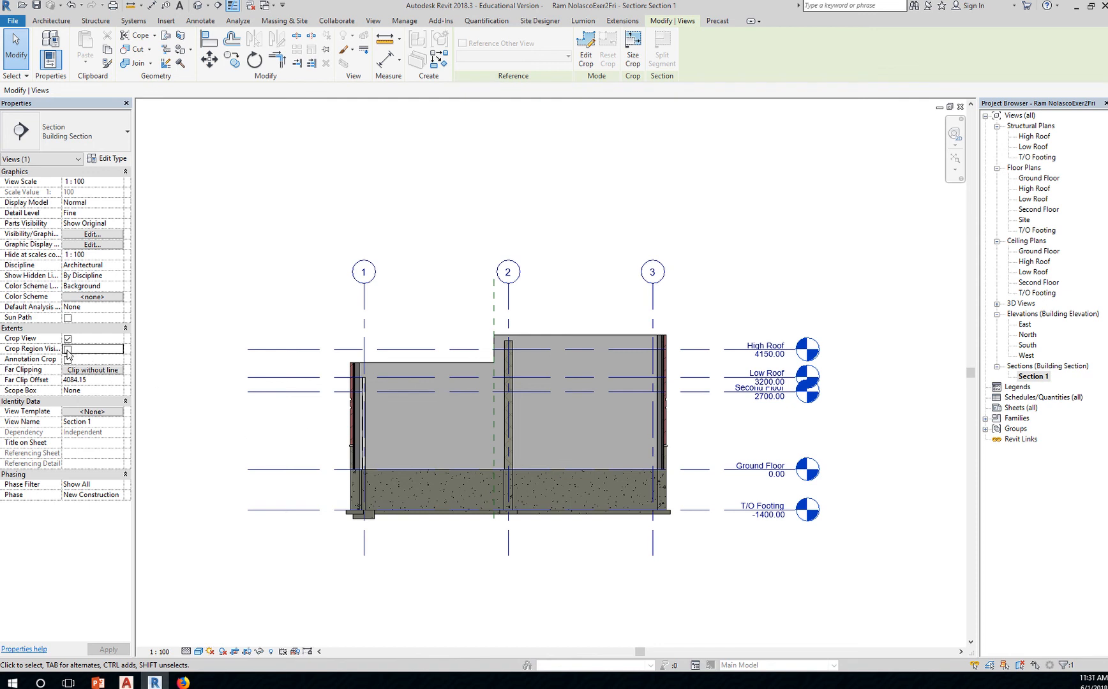
pyautogui.click(68, 348)
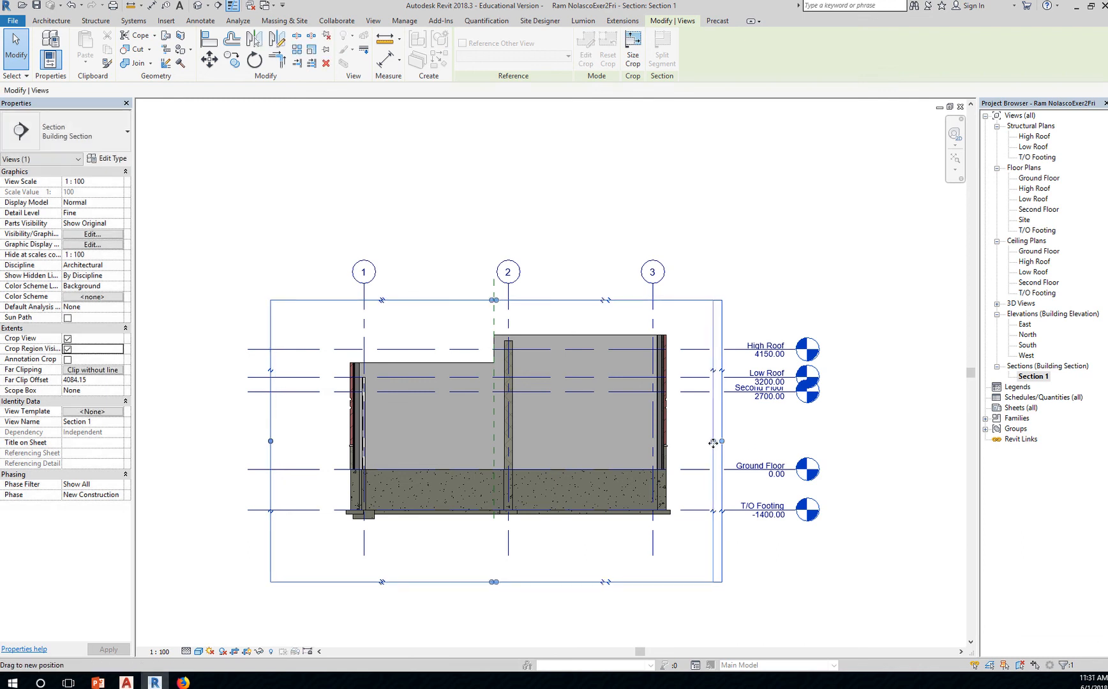
pyautogui.click(96, 21)
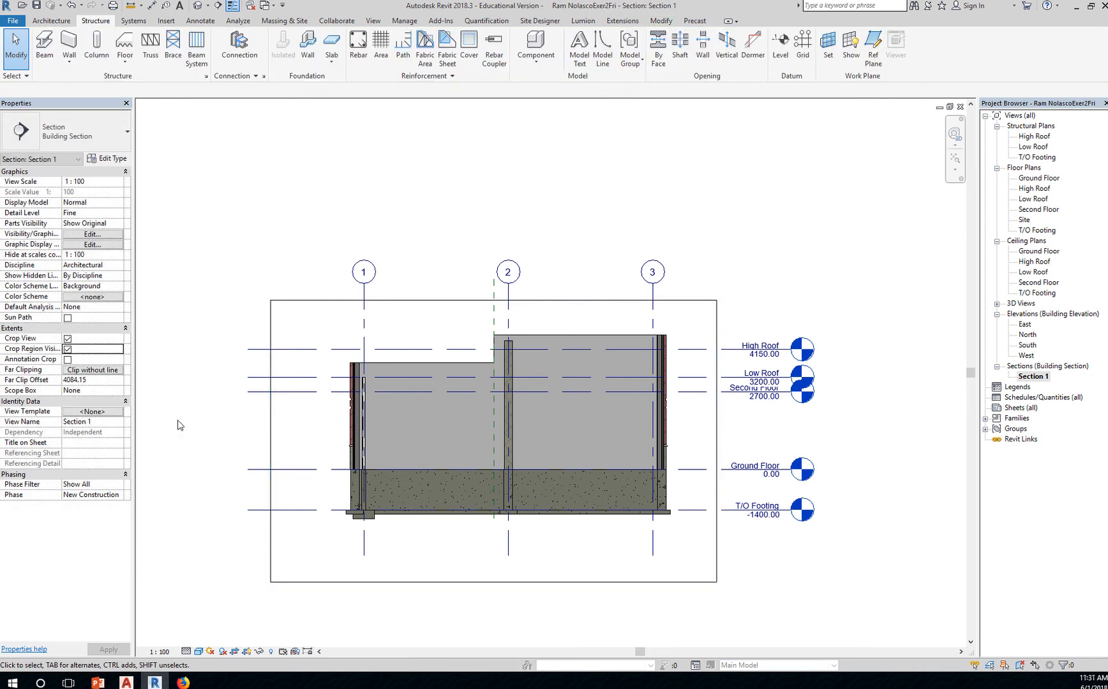